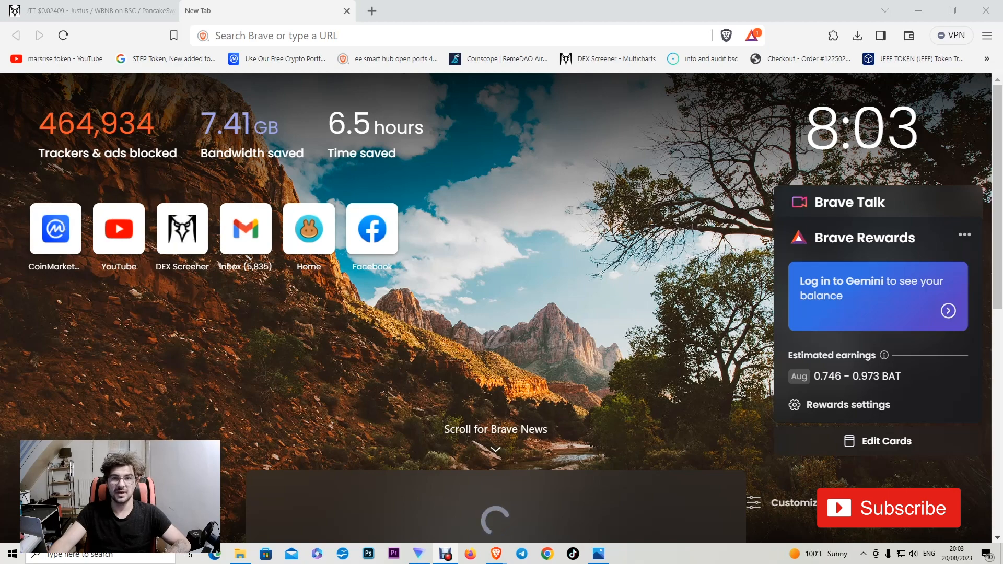
mouse_move(415, 104)
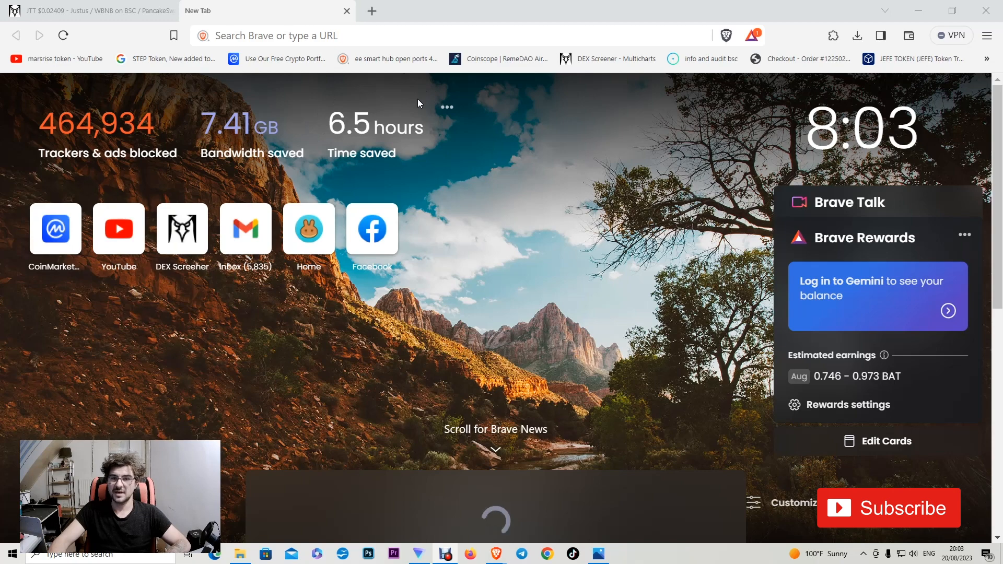
mouse_move(491, 80)
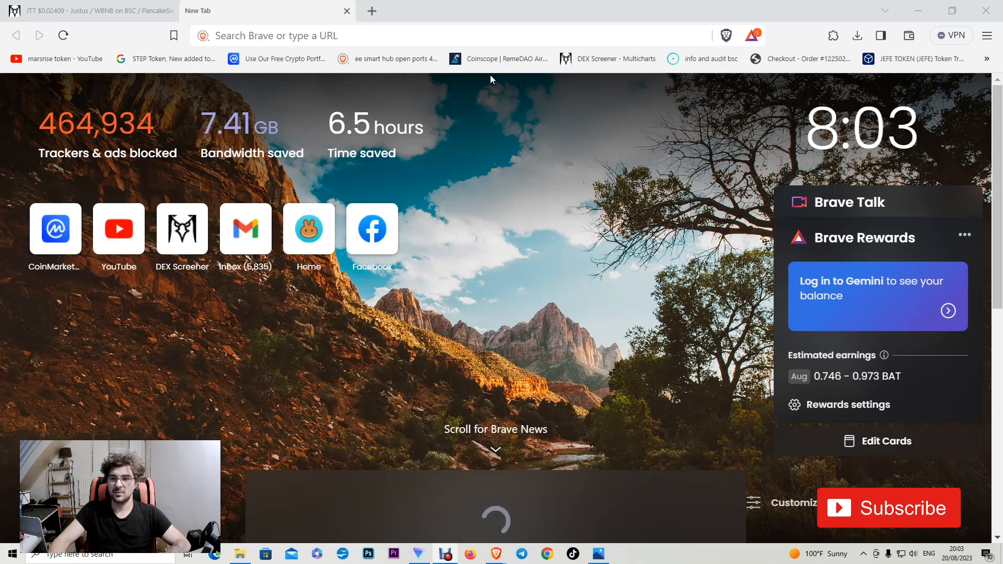
Search the web for 'metamask' and open the official metamask.io result
left_click(448, 35)
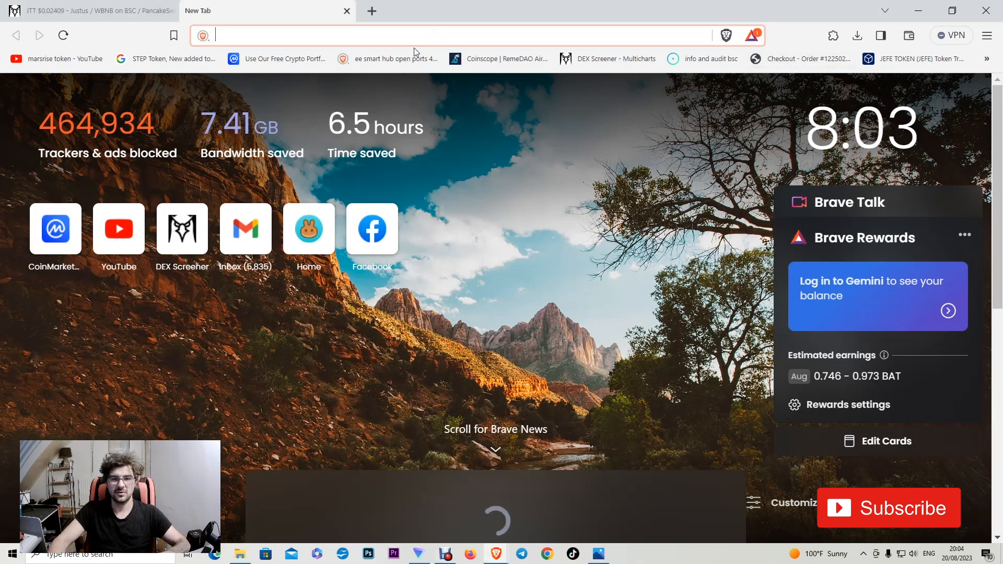
type("metamask&source=desktop")
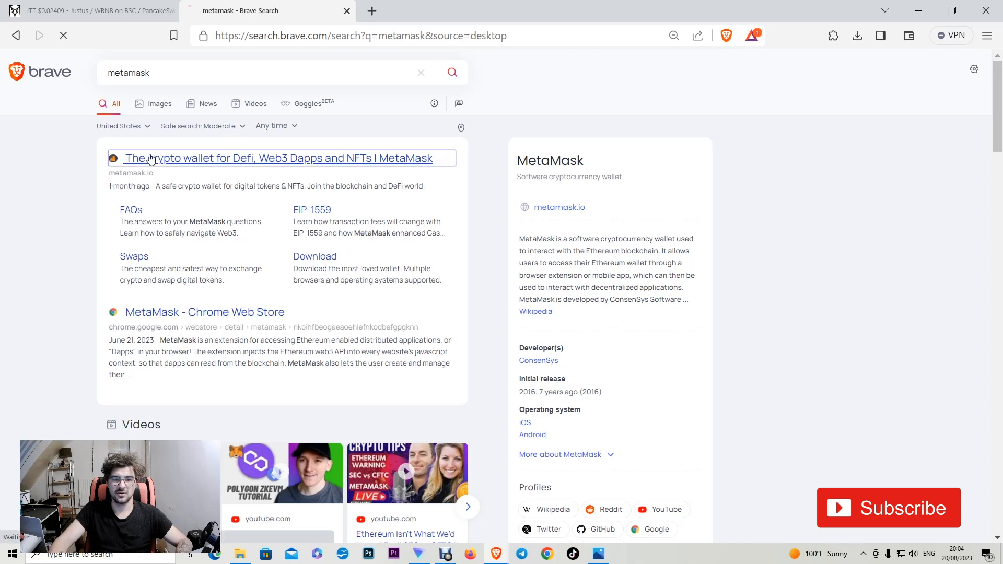
left_click(275, 158)
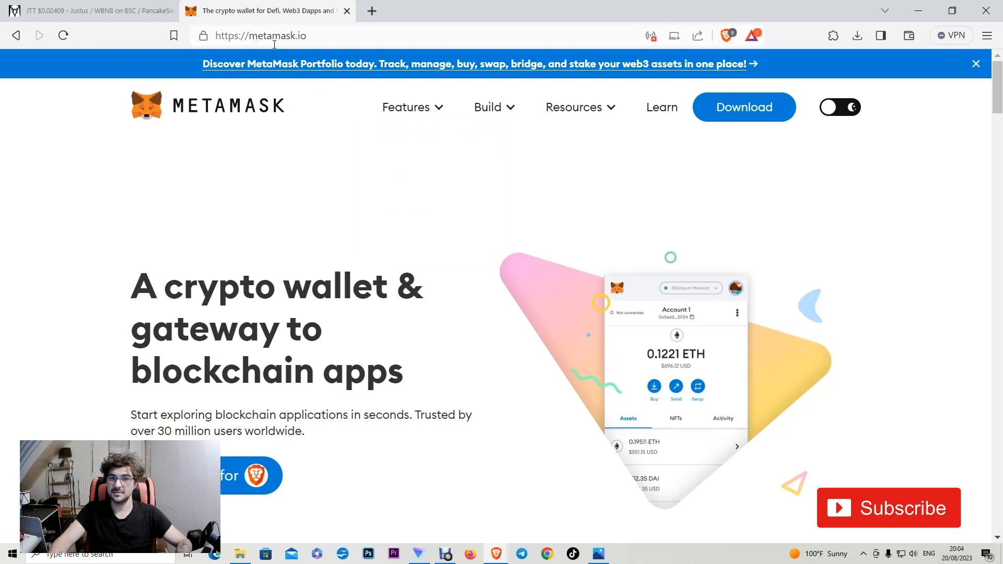
mouse_move(279, 42)
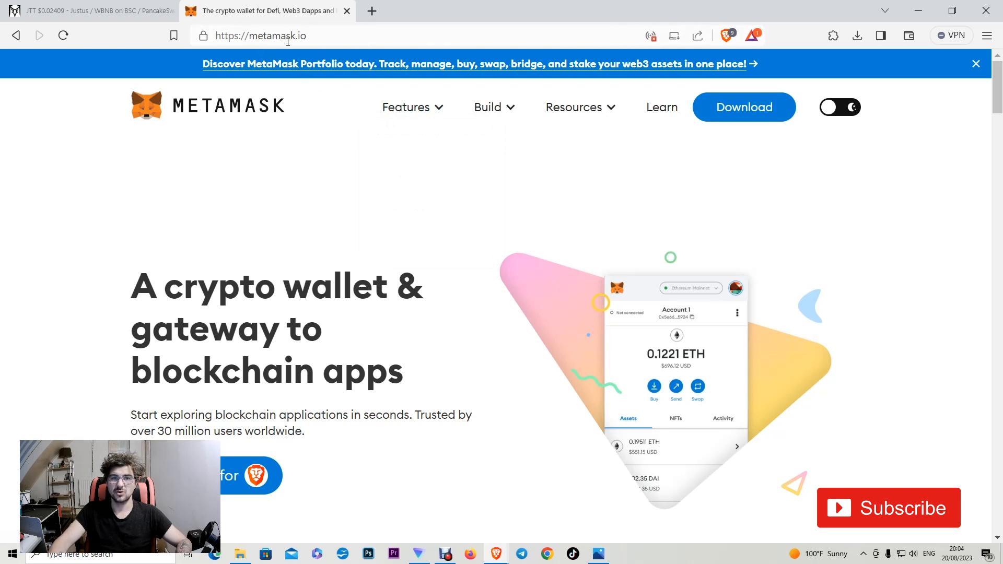
From the Download page, choose 'Install MetaMask for Chrome' to reach the Web Store listing
left_click(743, 107)
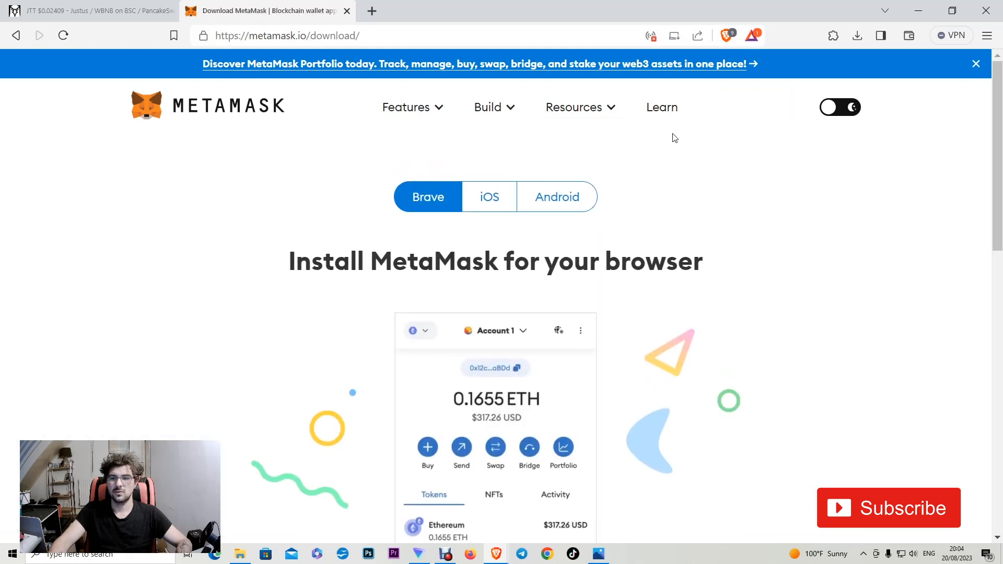
mouse_move(583, 225)
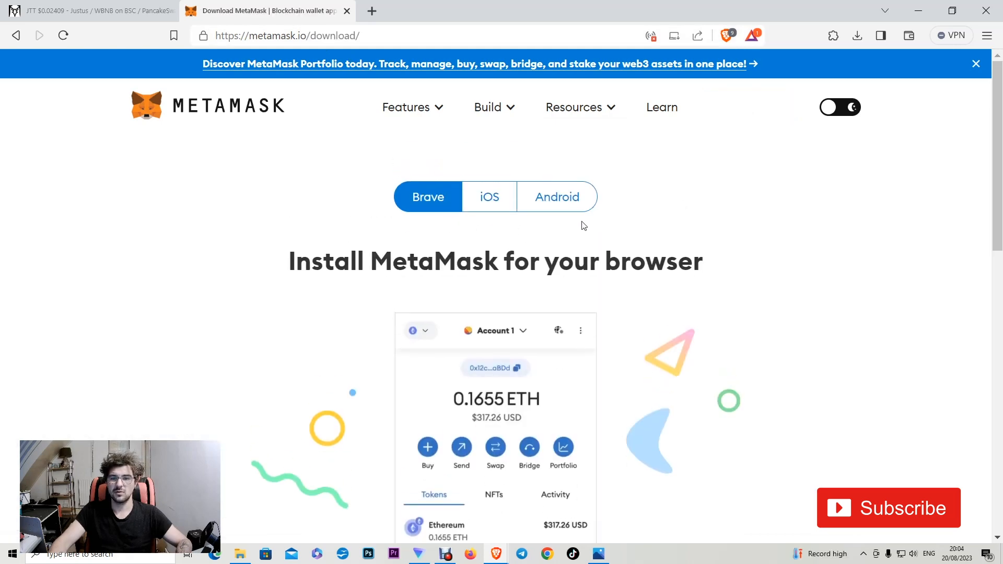
mouse_move(435, 205)
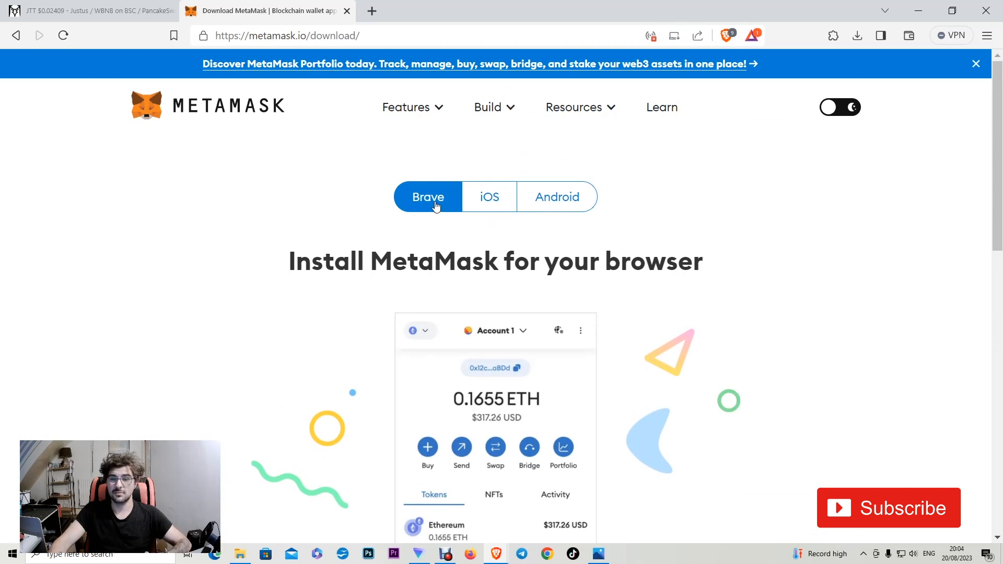
scroll("down", 3)
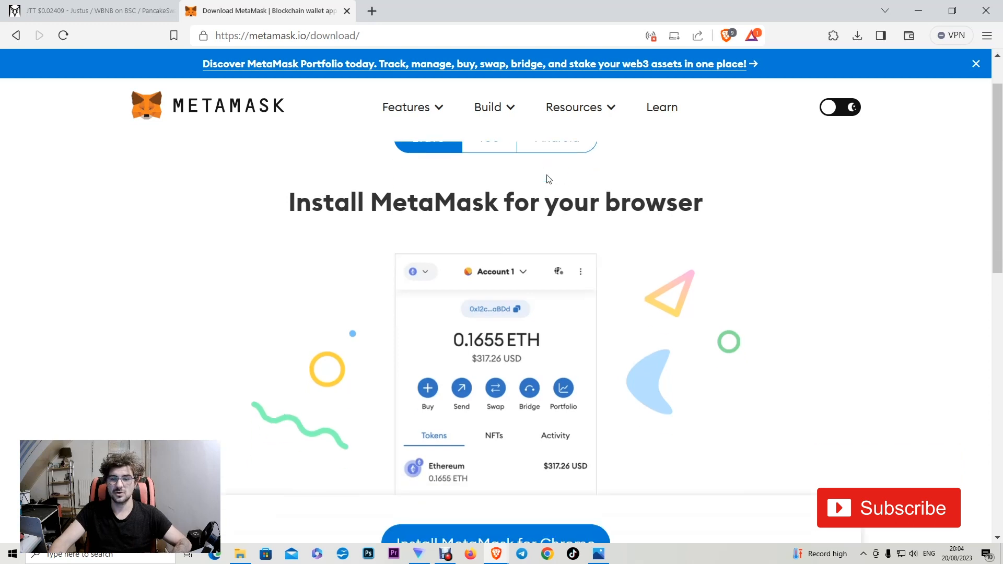
scroll("down", 3)
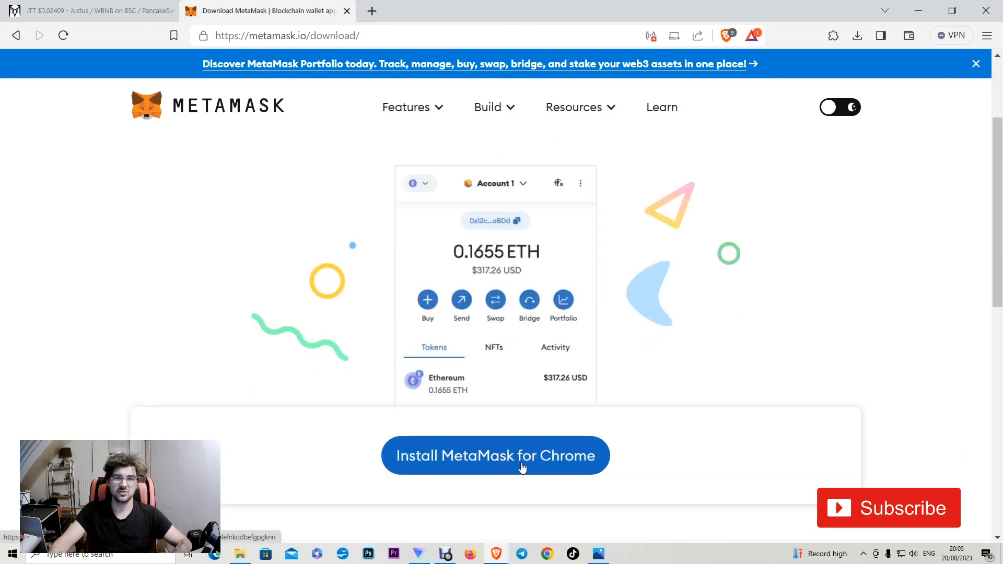
left_click(495, 455)
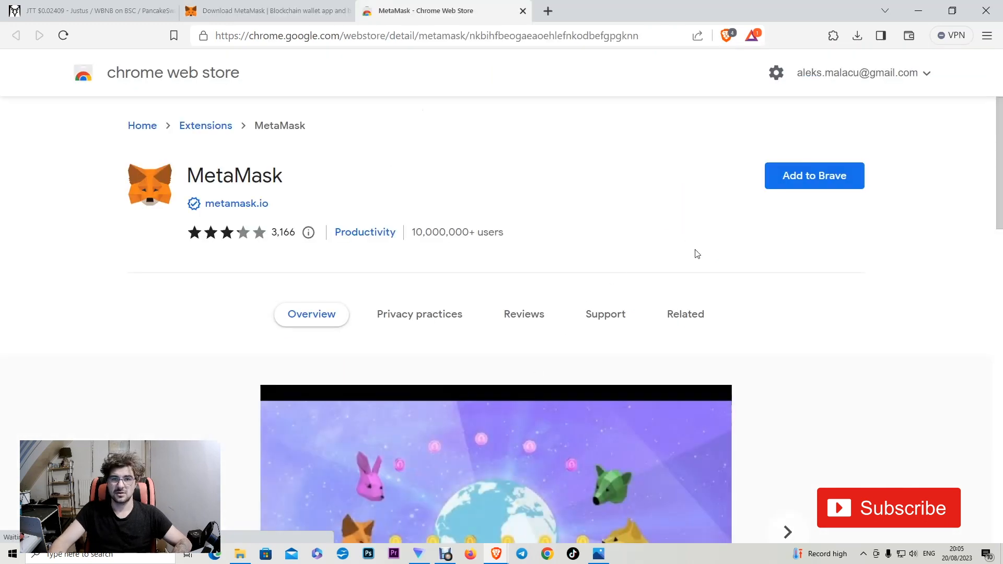
Add the MetaMask extension to Brave and confirm the install prompt
left_click(814, 175)
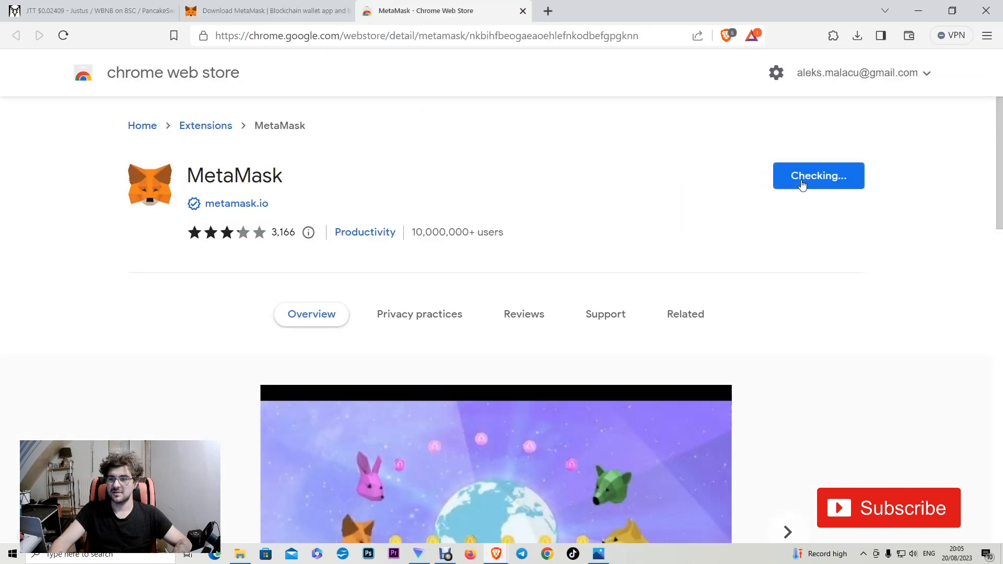
left_click(818, 175)
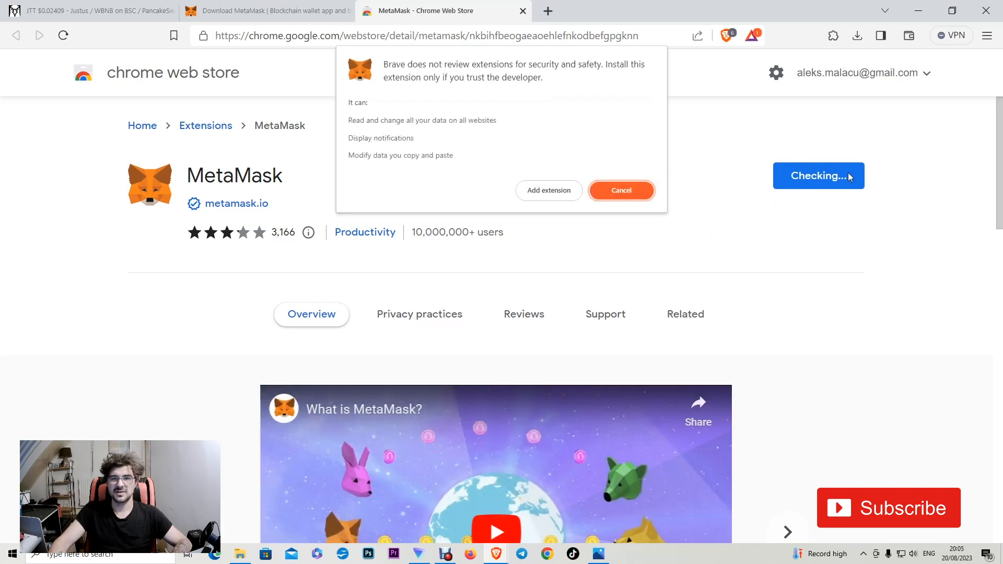
left_click(619, 190)
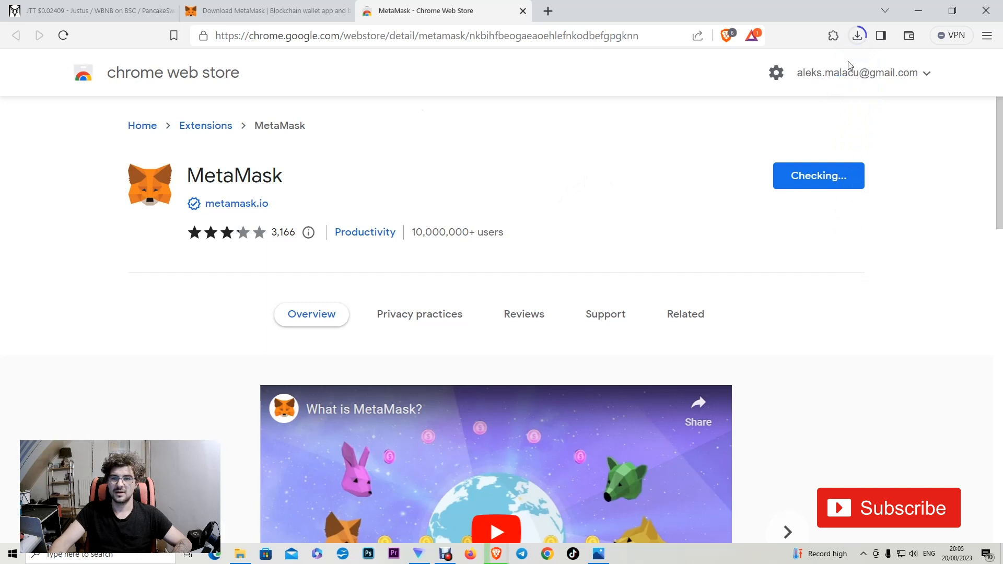
mouse_move(856, 36)
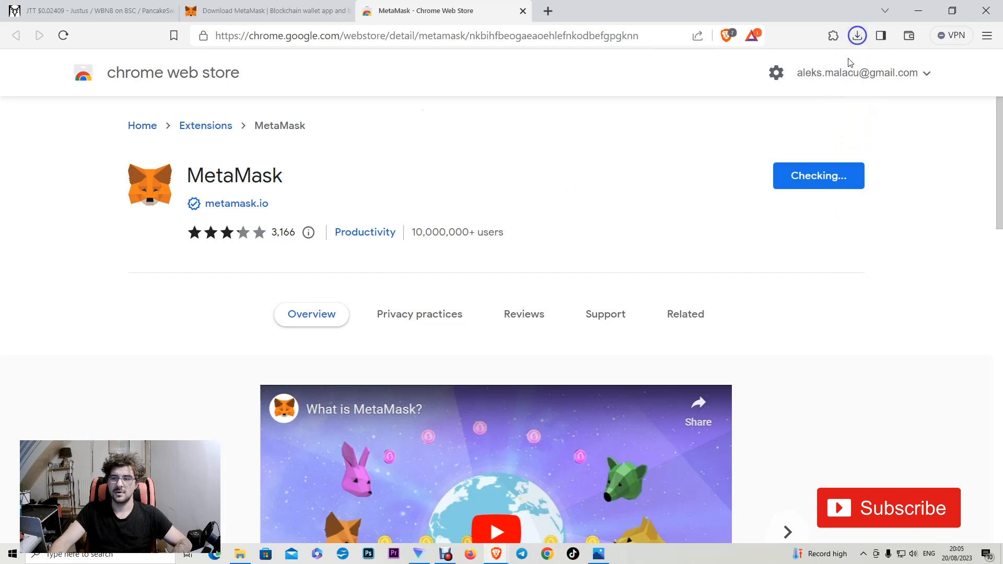
mouse_move(886, 116)
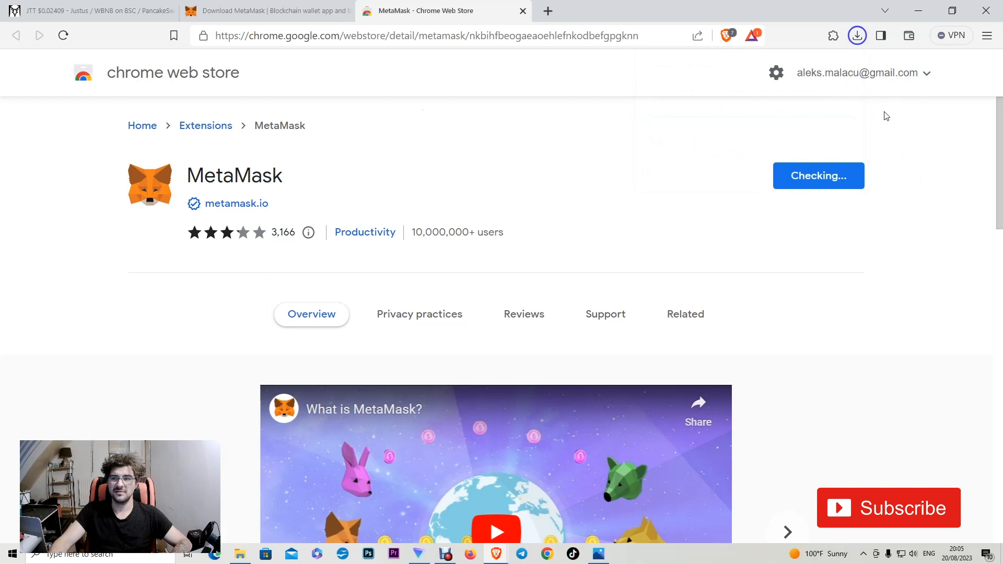
mouse_move(847, 48)
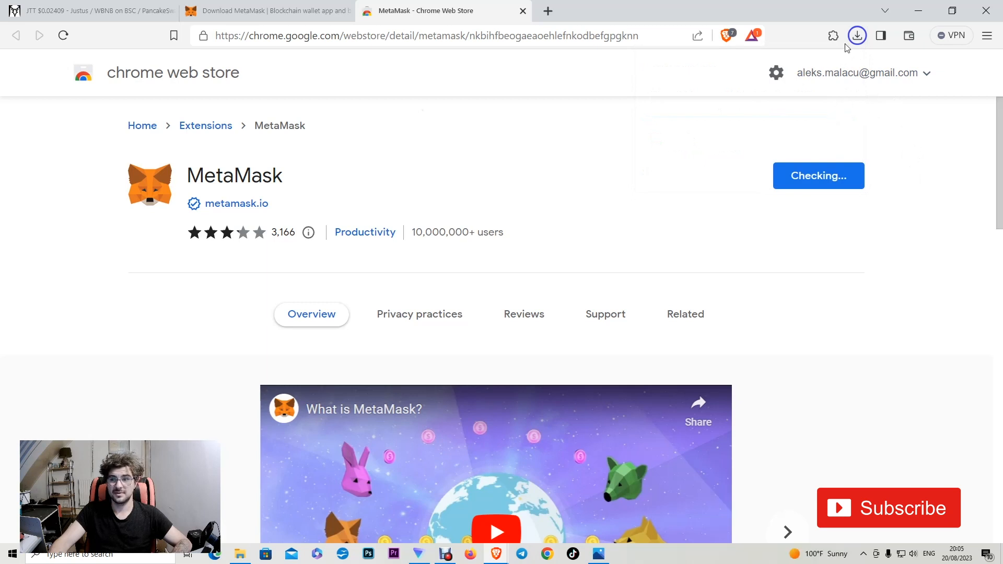
Open the downloaded MetaMask extension from the recent downloads list
left_click(856, 36)
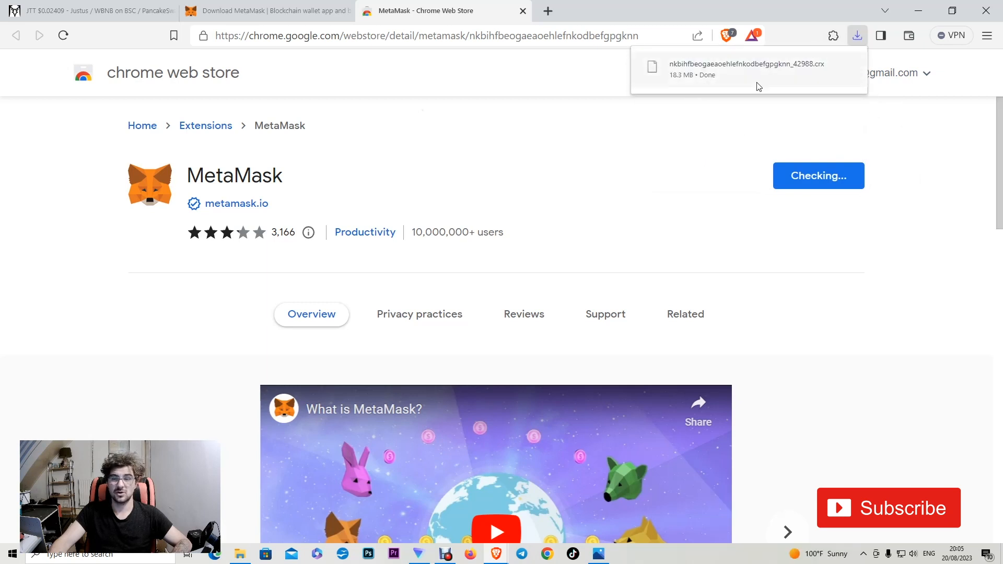
left_click(684, 314)
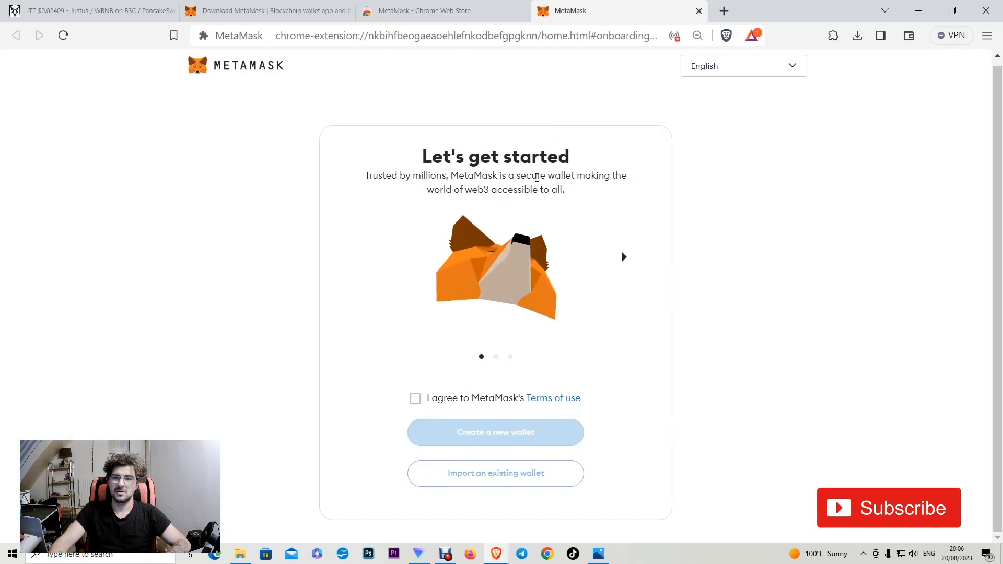
Accept the Terms of use, start a new wallet and agree to share anonymized usage data
left_click(415, 398)
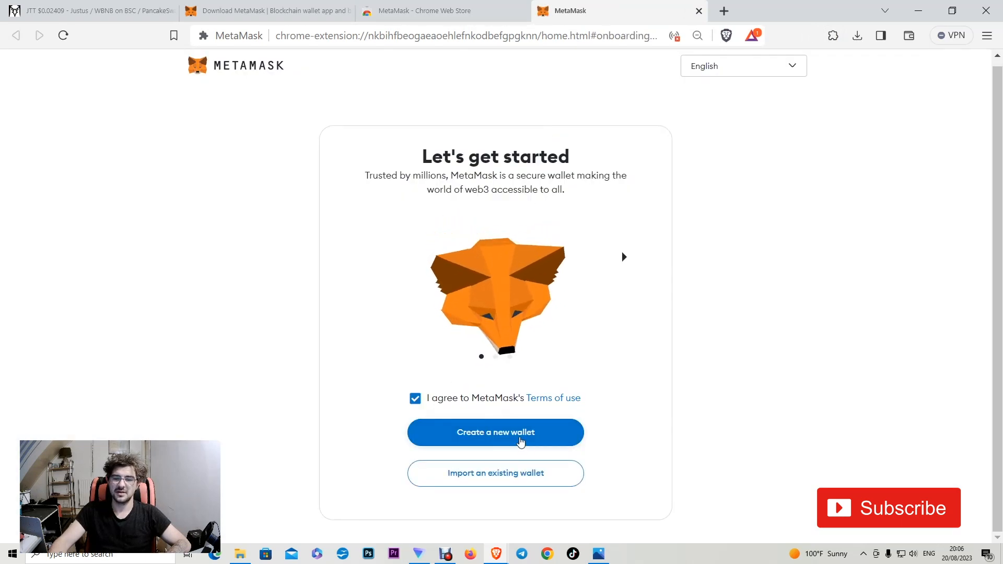
left_click(495, 431)
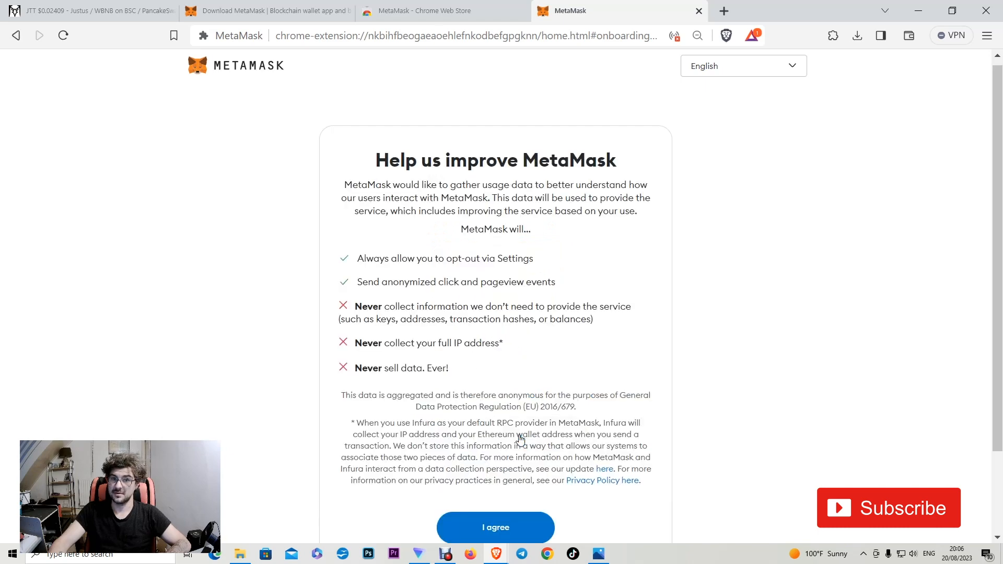
scroll("down", 3)
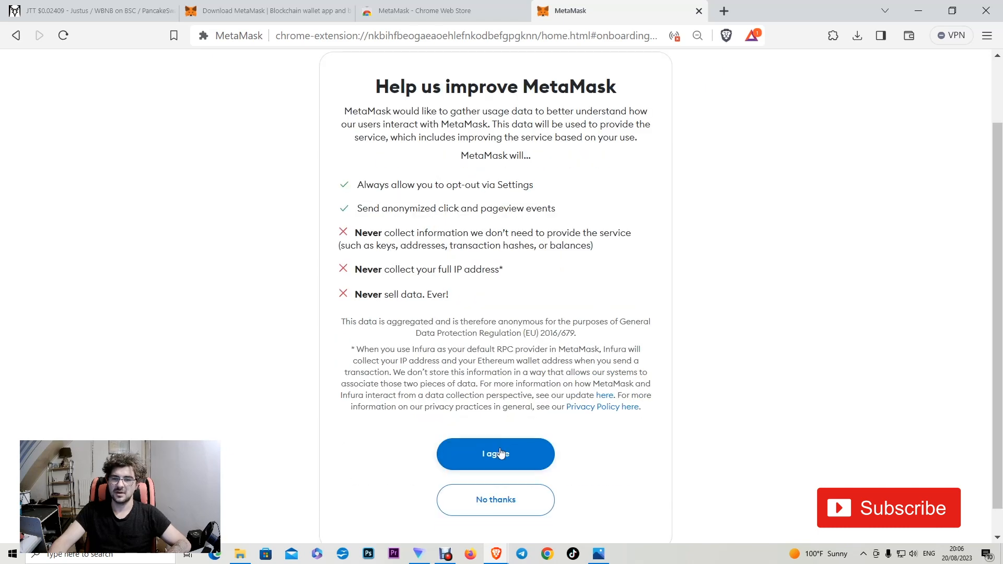
left_click(495, 453)
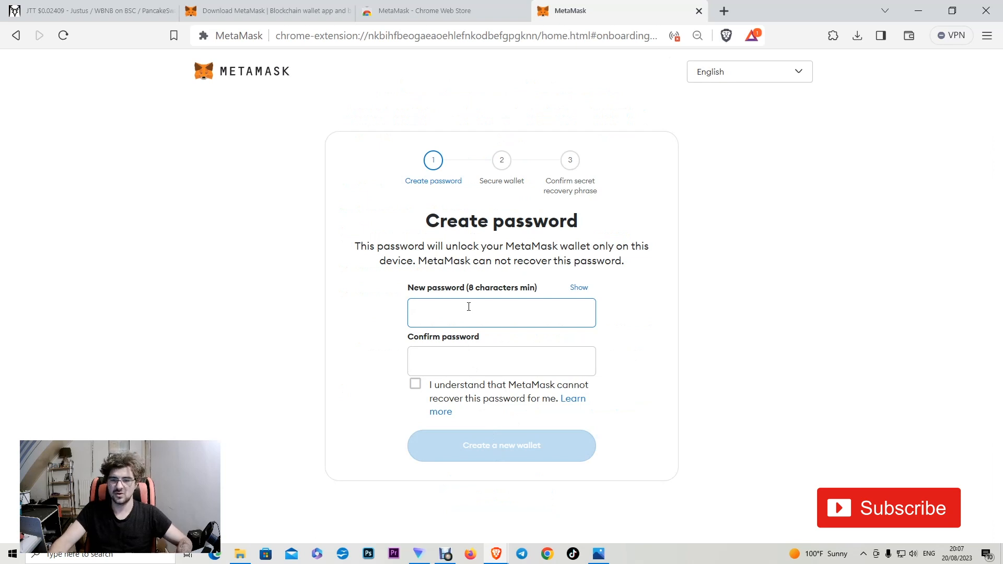
Enter and confirm the wallet password and create the wallet
type("•")
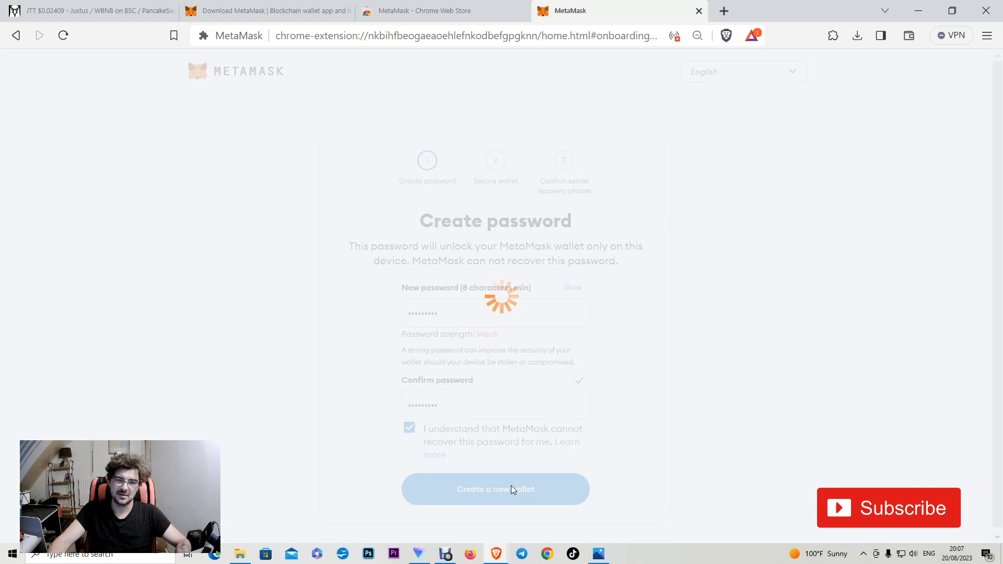
left_click(495, 489)
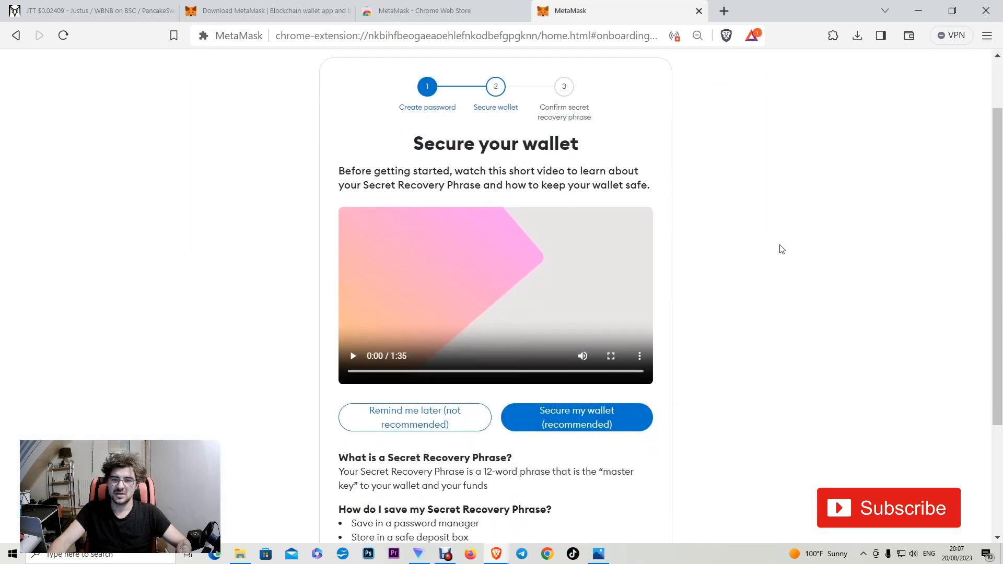
mouse_move(759, 151)
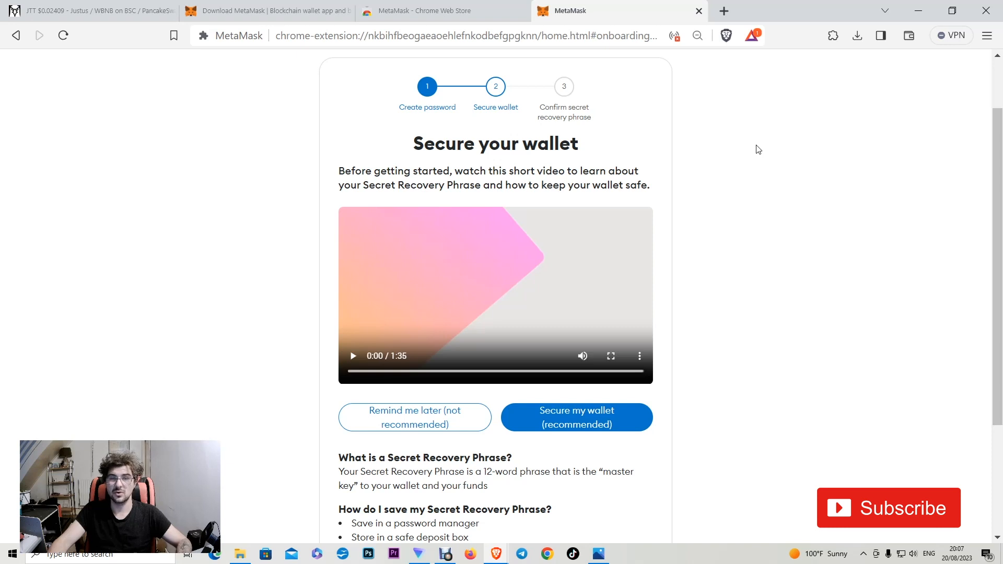
mouse_move(748, 141)
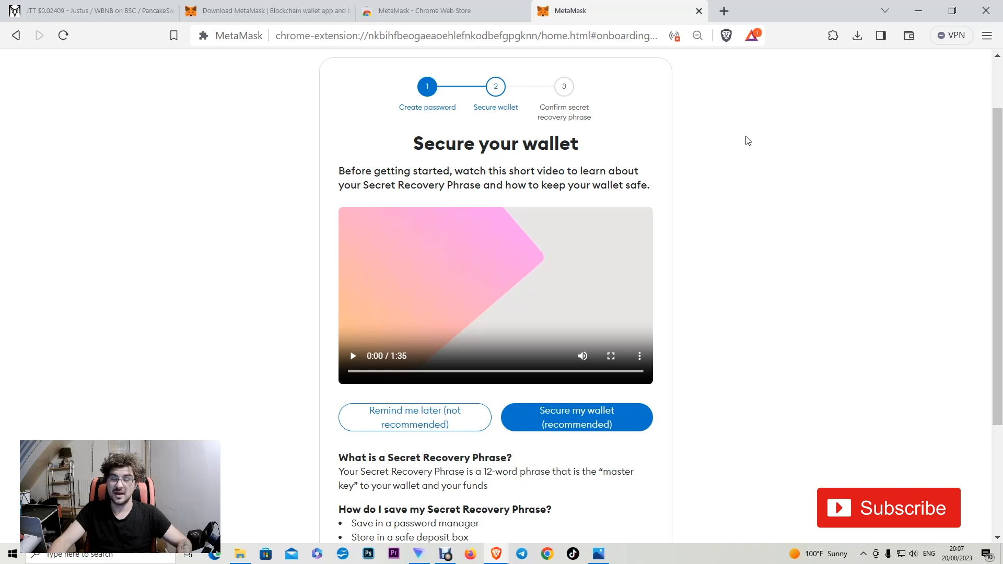
mouse_move(743, 143)
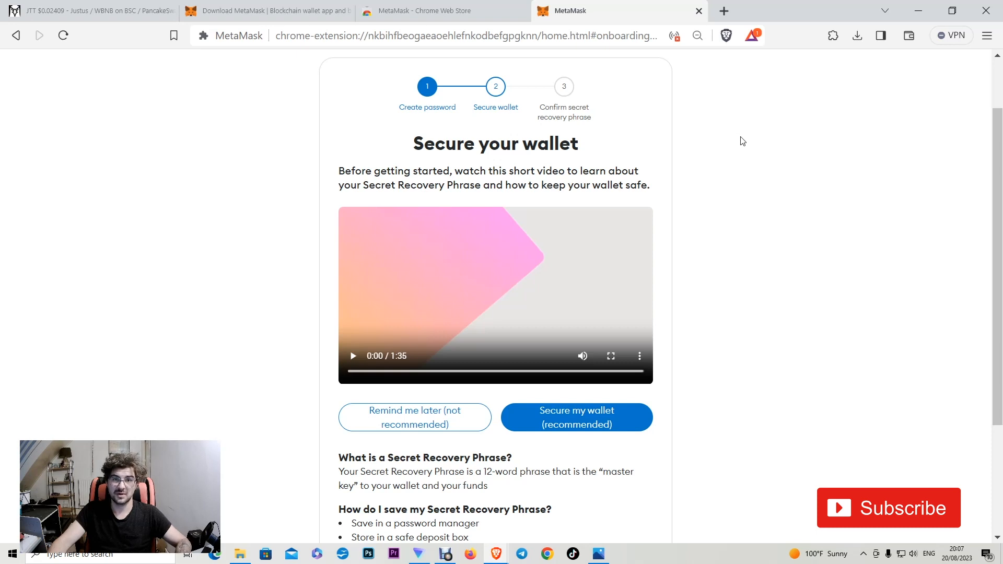
mouse_move(732, 130)
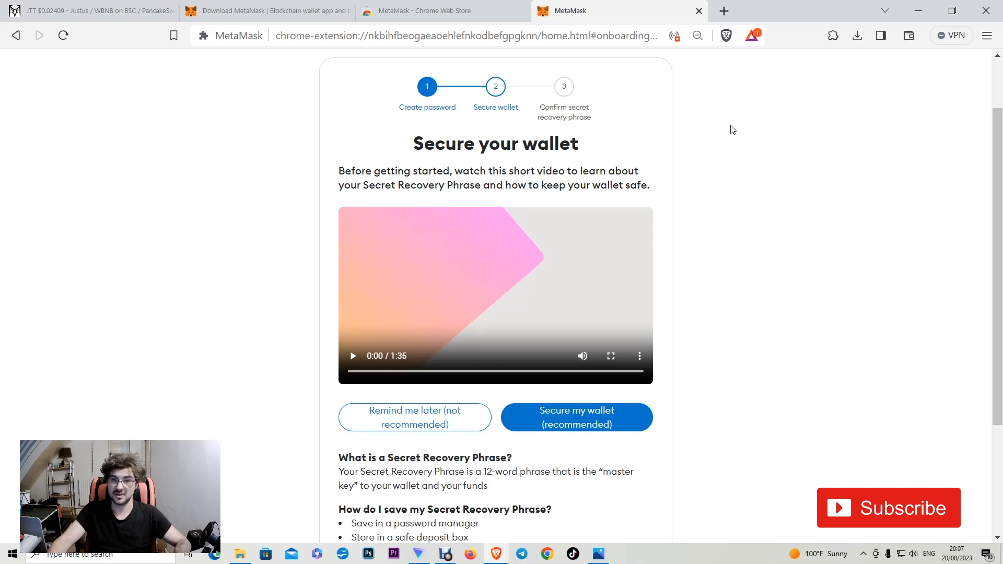
Choose 'Remind me later' to put off the Secret Recovery Phrase backup
left_click(413, 417)
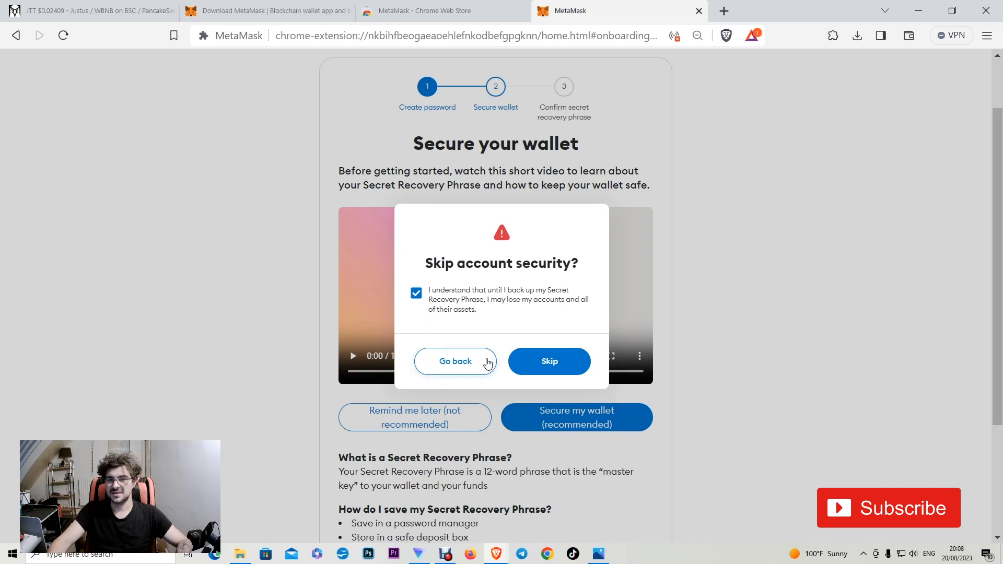
mouse_move(493, 366)
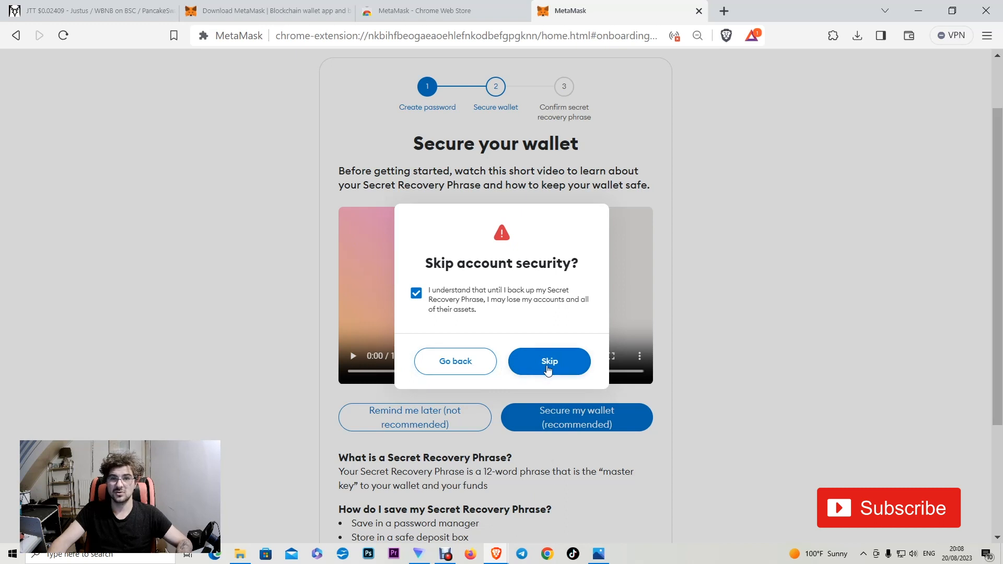
Skip the backup, acknowledge the messages and reach the Account 1 home with 0 ETH
left_click(548, 360)
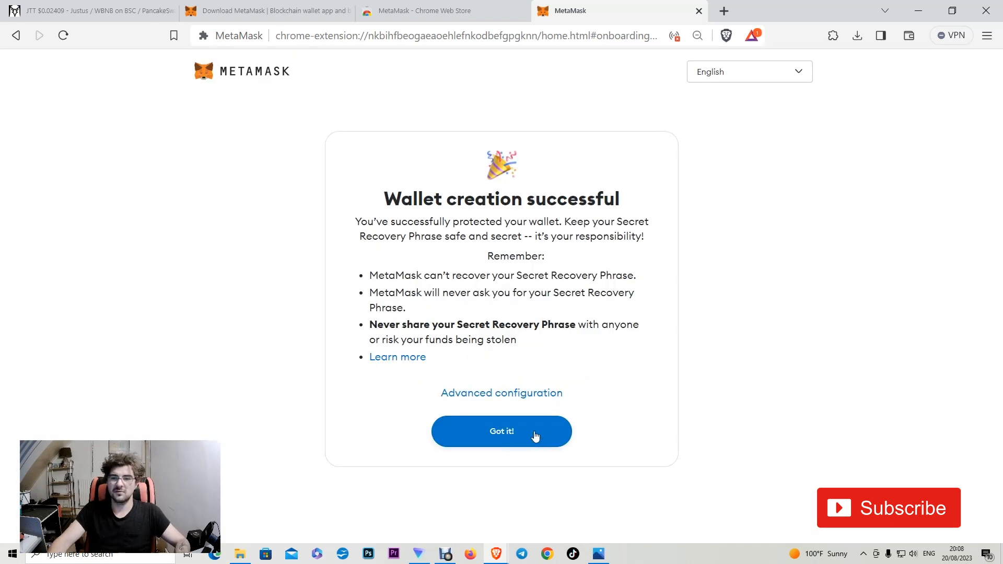
left_click(500, 431)
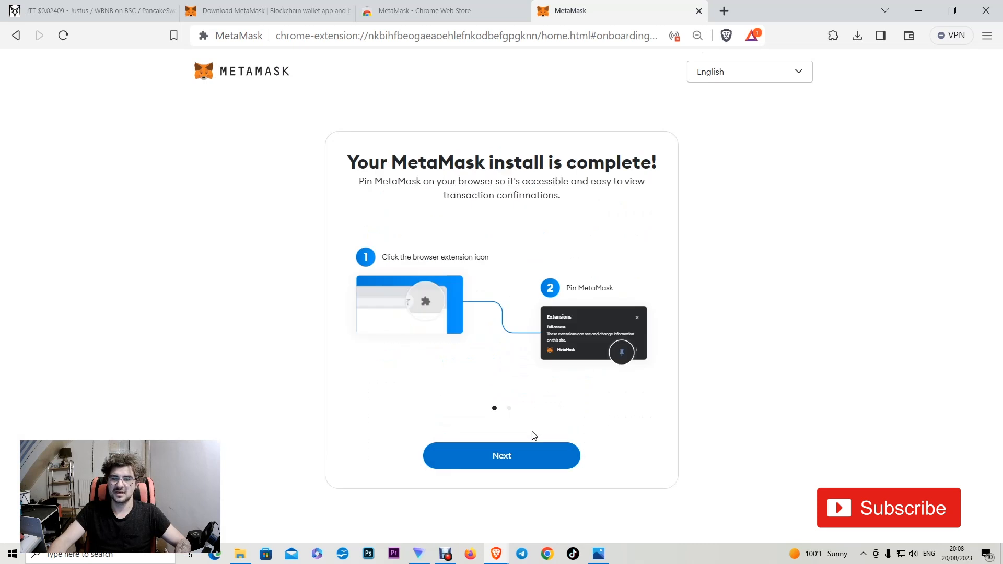
left_click(501, 455)
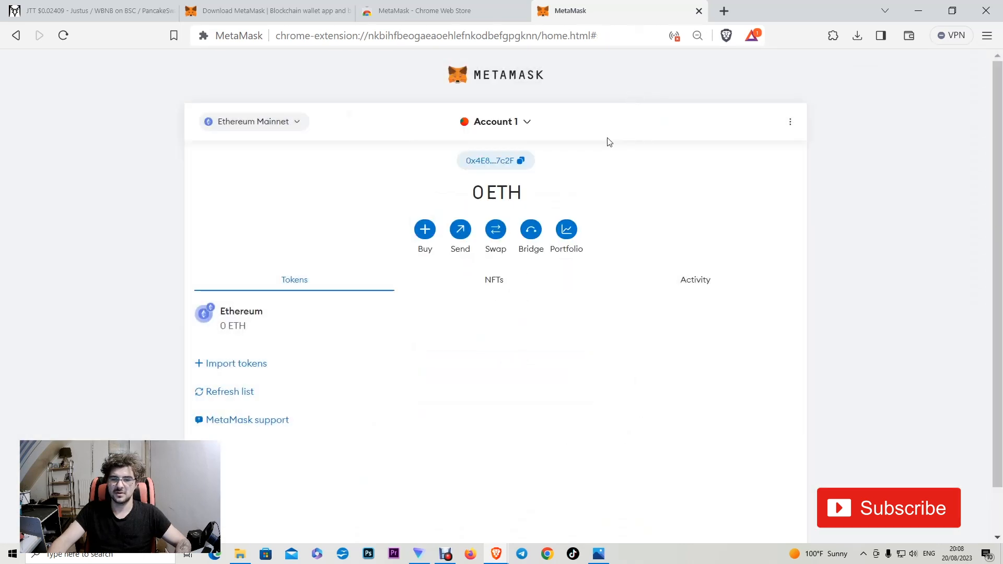
mouse_move(648, 181)
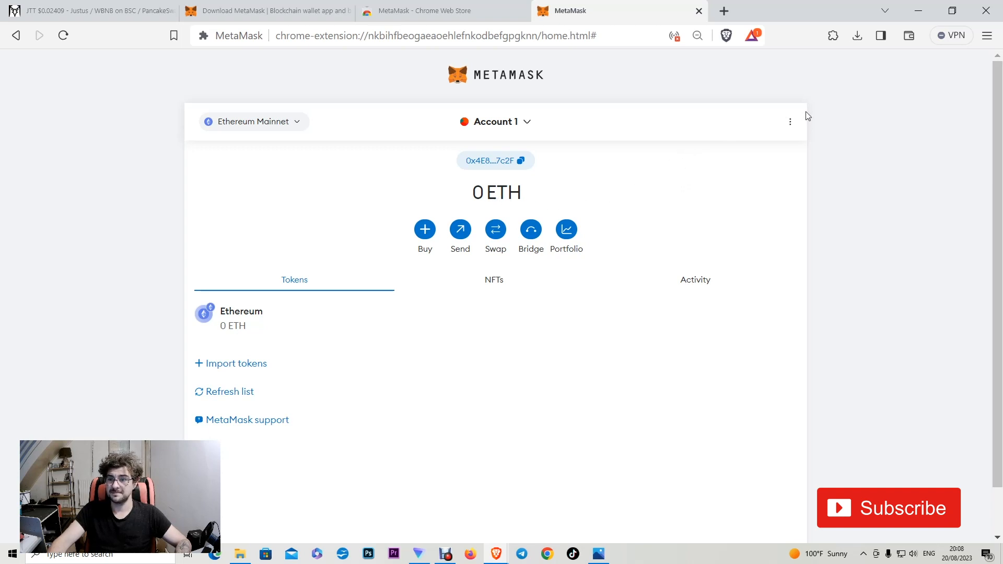
mouse_move(296, 127)
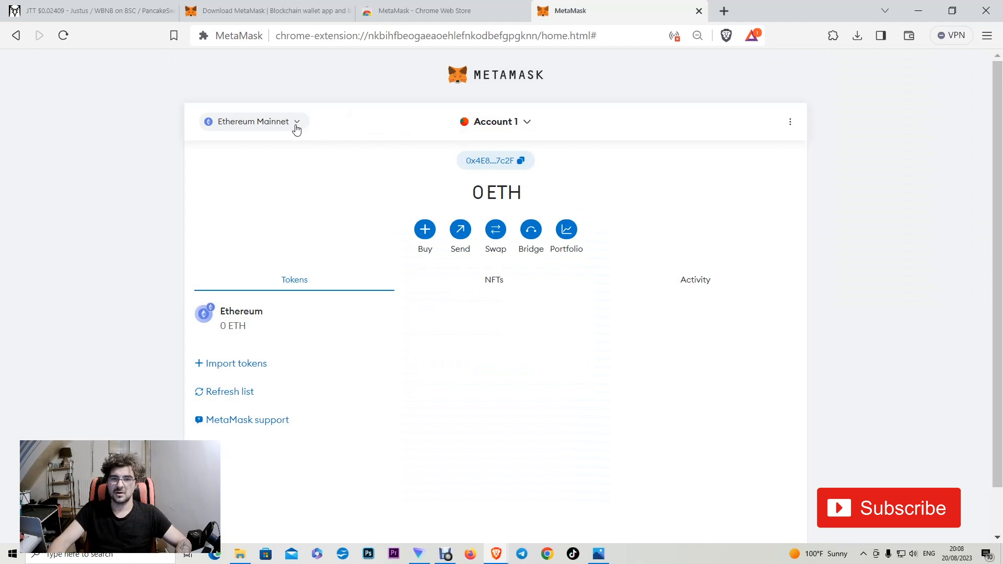
Add BNB Smart Chain from the network list and switch the wallet to it, showing 0 BNB
left_click(252, 121)
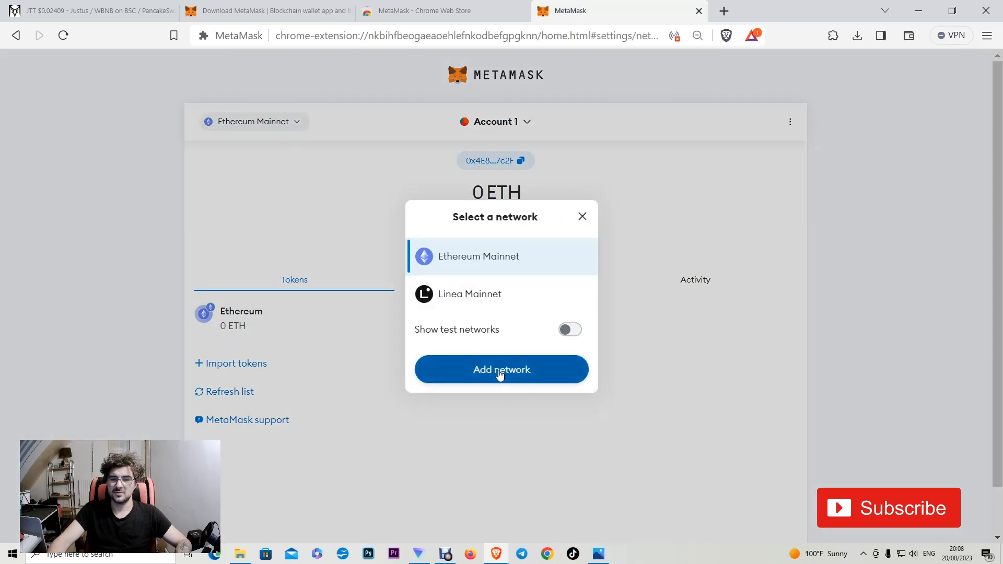
left_click(502, 369)
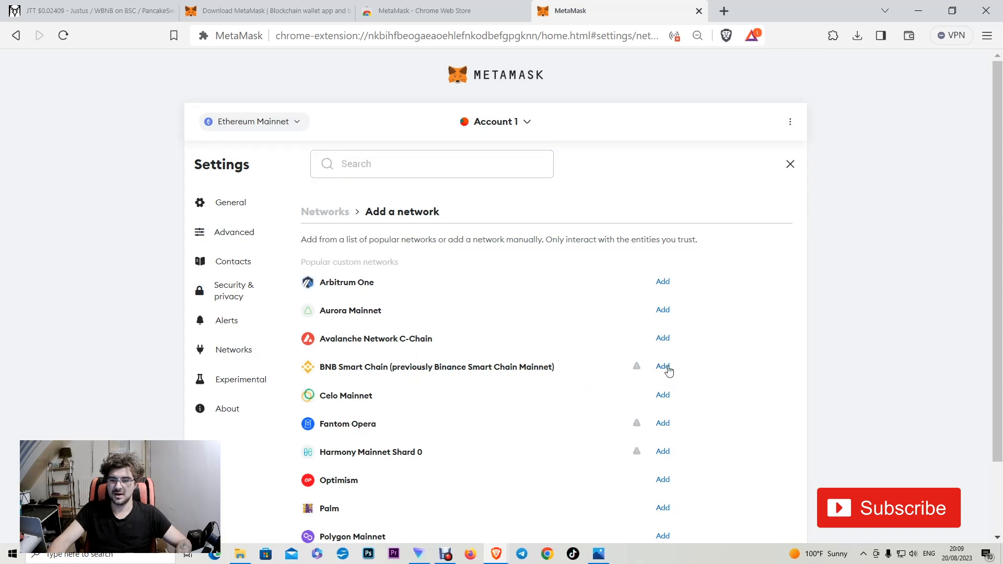
left_click(662, 366)
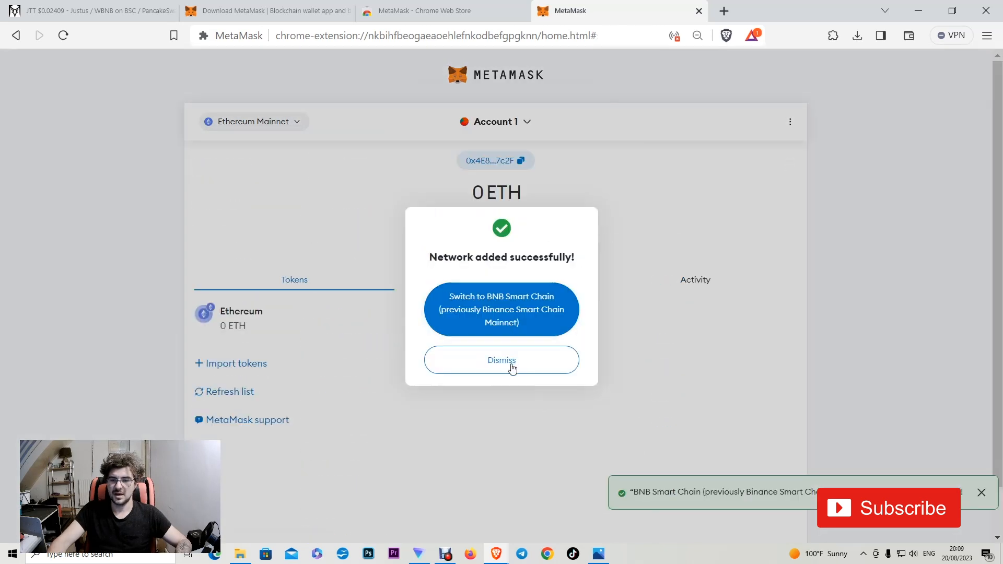
mouse_move(502, 323)
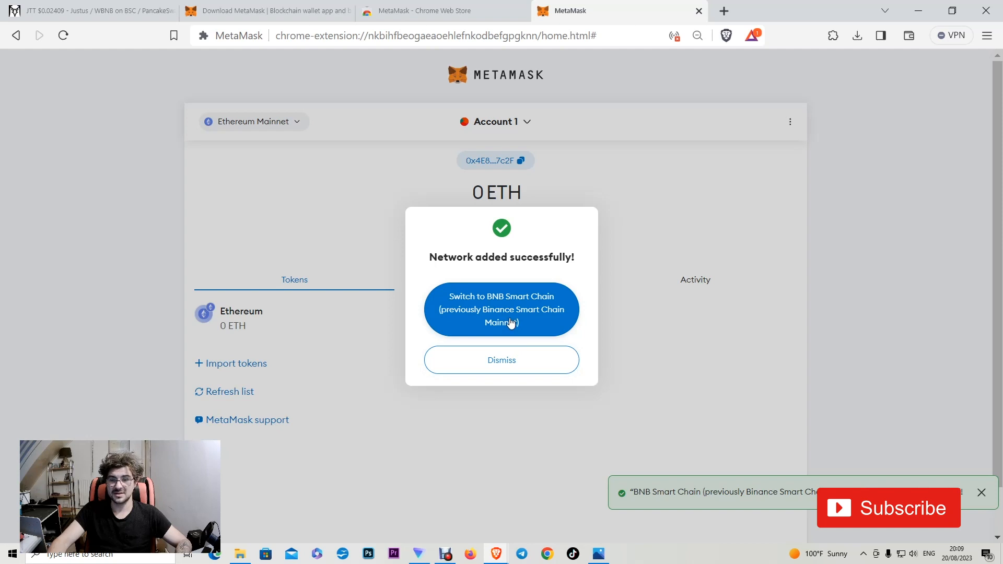
left_click(501, 309)
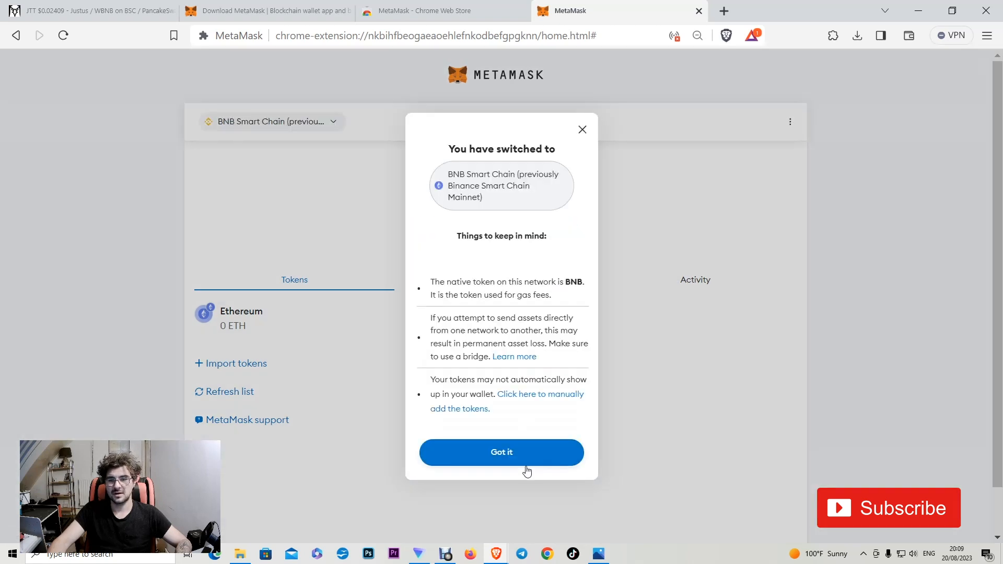
left_click(501, 452)
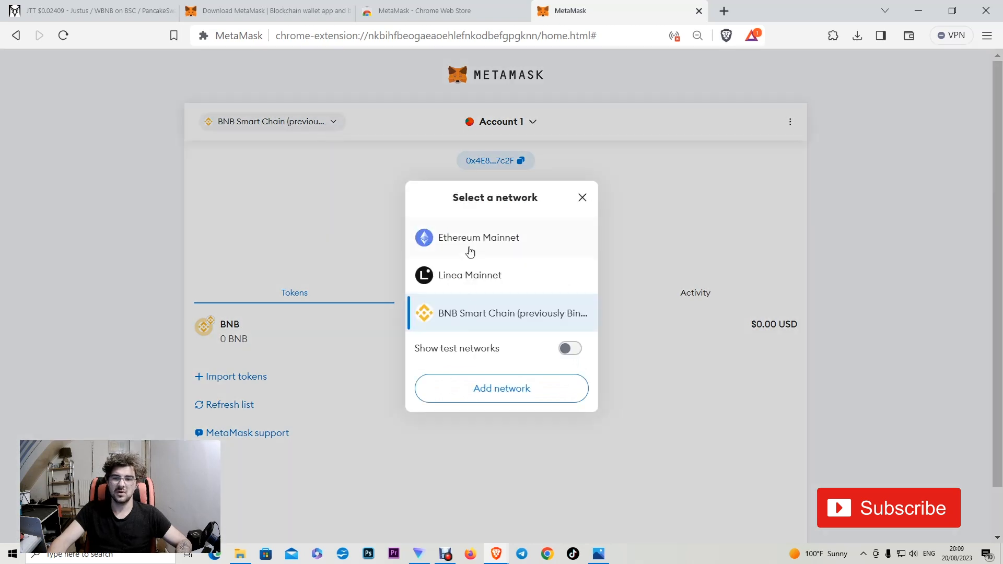
mouse_move(419, 292)
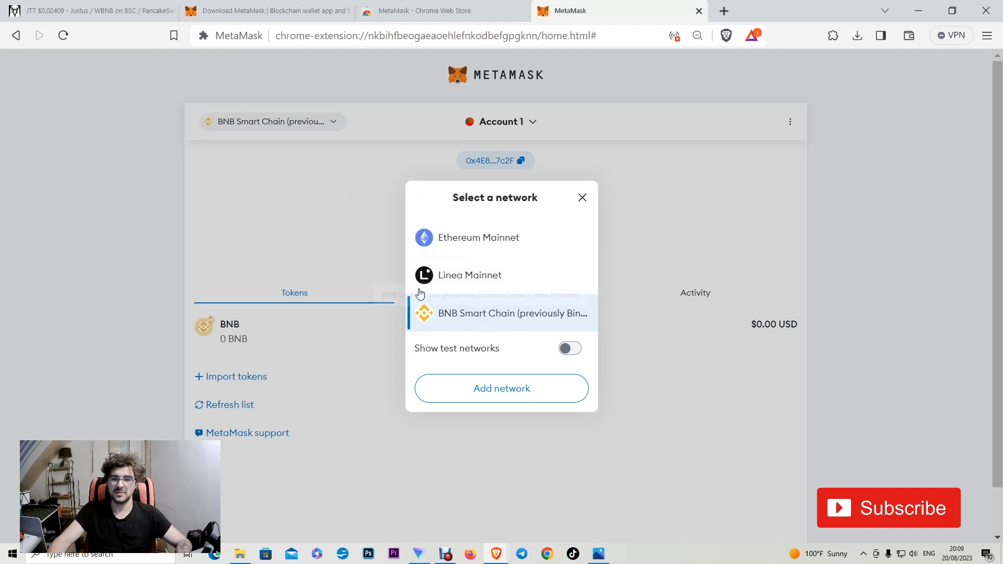
left_click(582, 198)
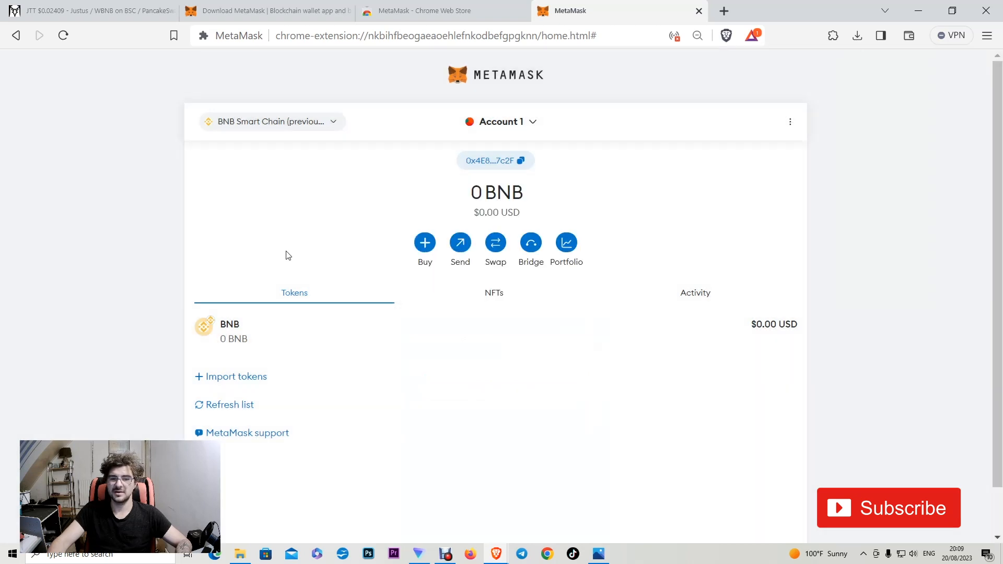
mouse_move(311, 257)
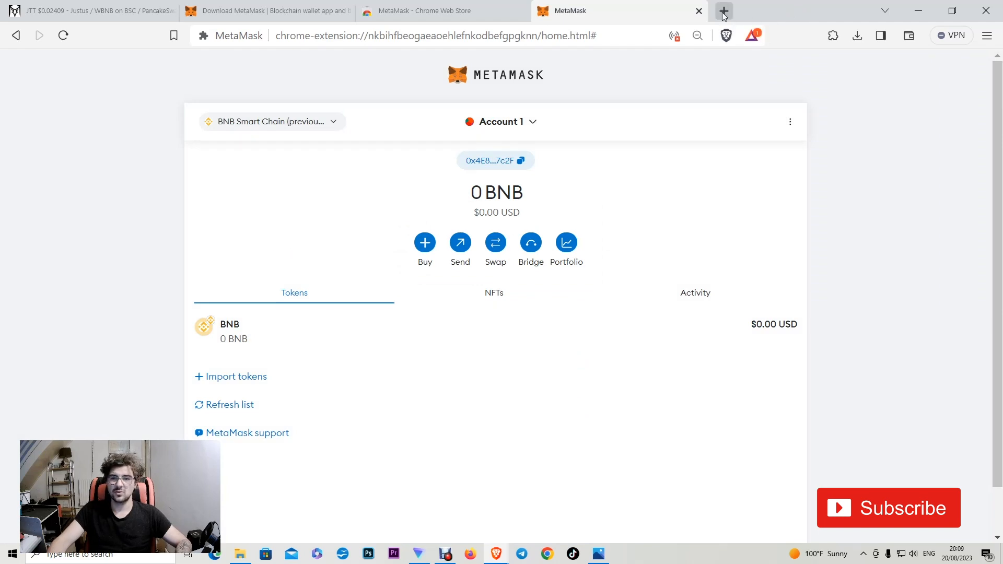
Open justustoken.com in a new tab and choose BUY JUSTUS TOKEN
left_click(722, 10)
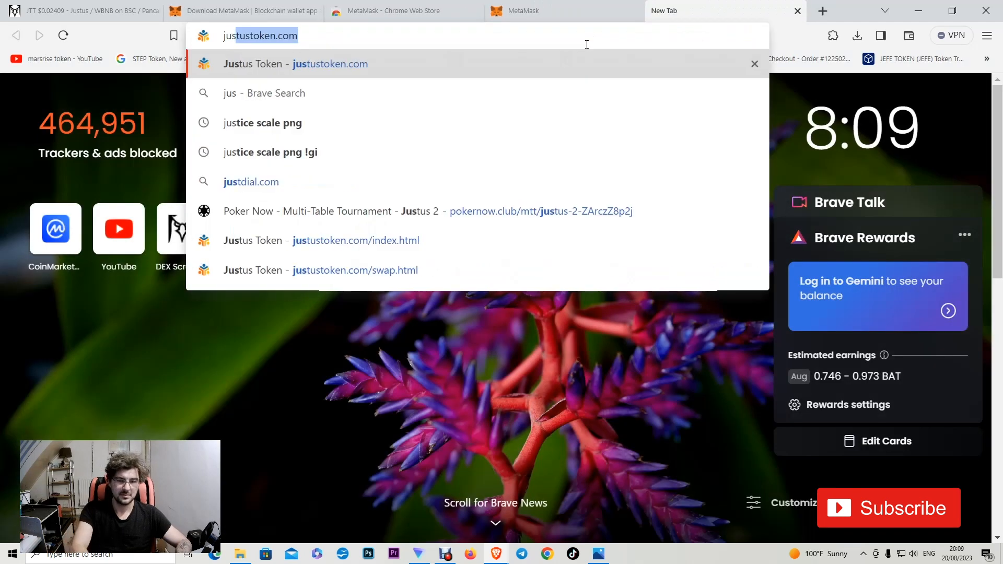
scroll("down", 3)
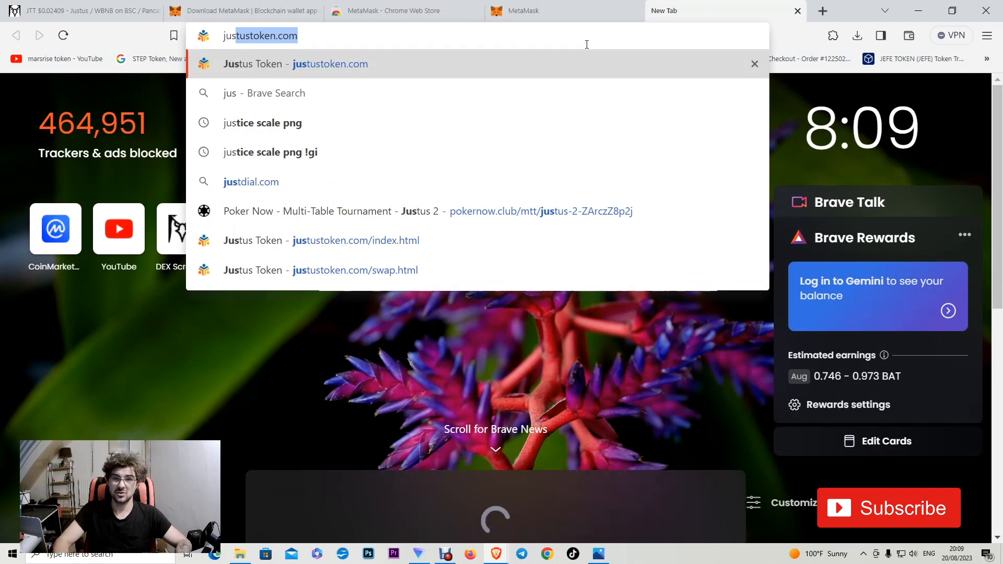
left_click(294, 64)
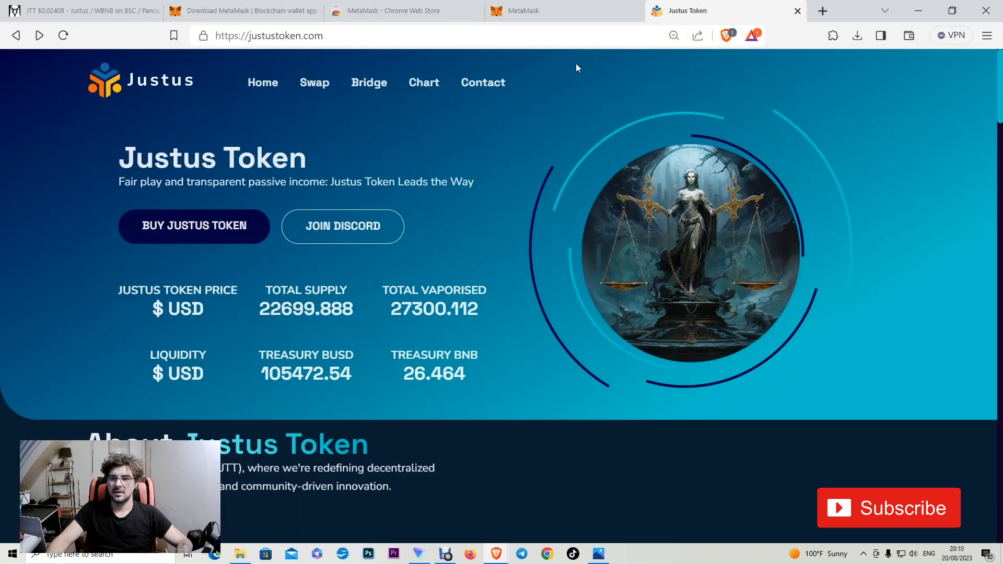
left_click(193, 225)
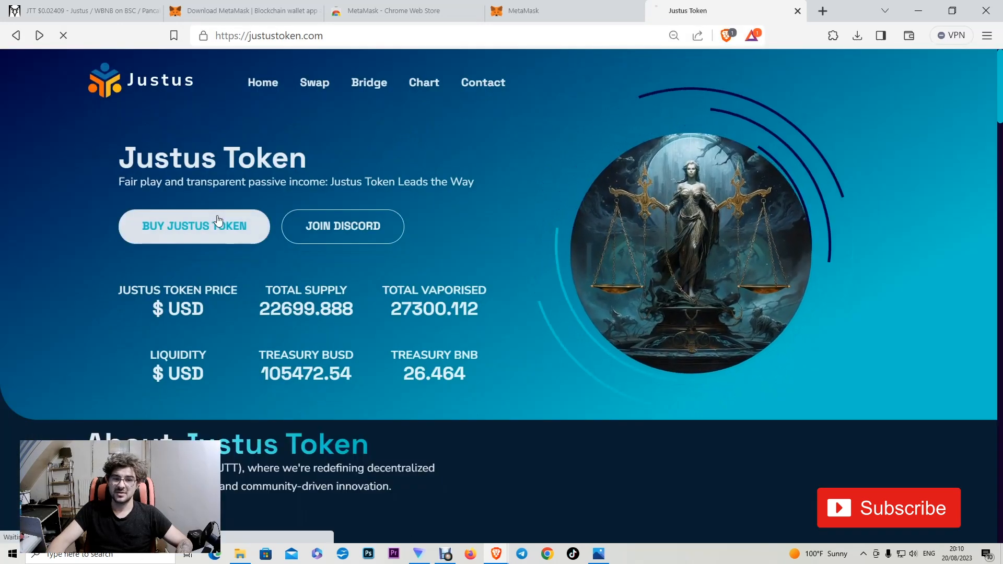
left_click(194, 226)
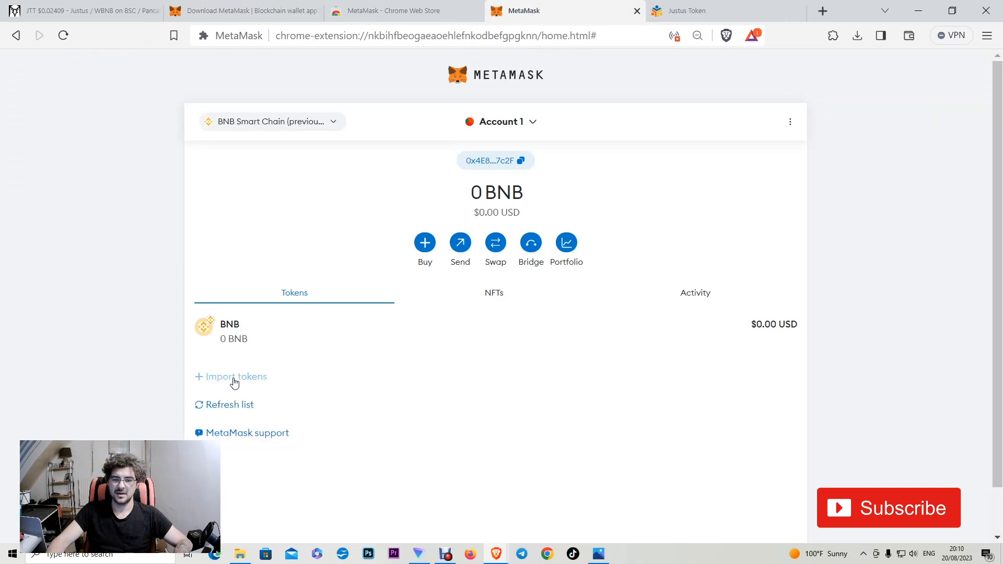
Paste the JTT contract address so the JTT symbol and 18 decimals fill in automatically
left_click(235, 376)
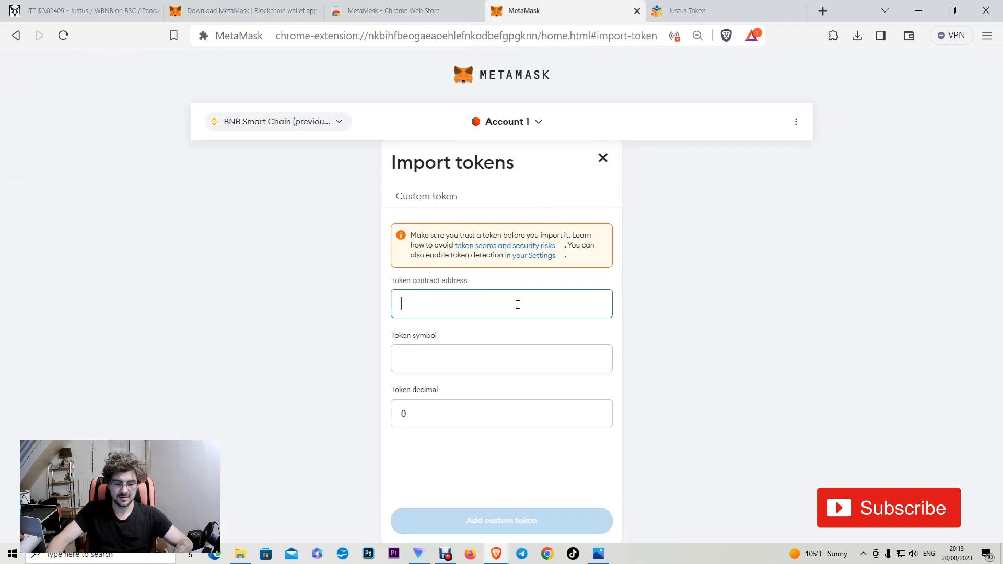
type("0x3a4A9bd0884a3993bb9c854f1dd5c1db1578")
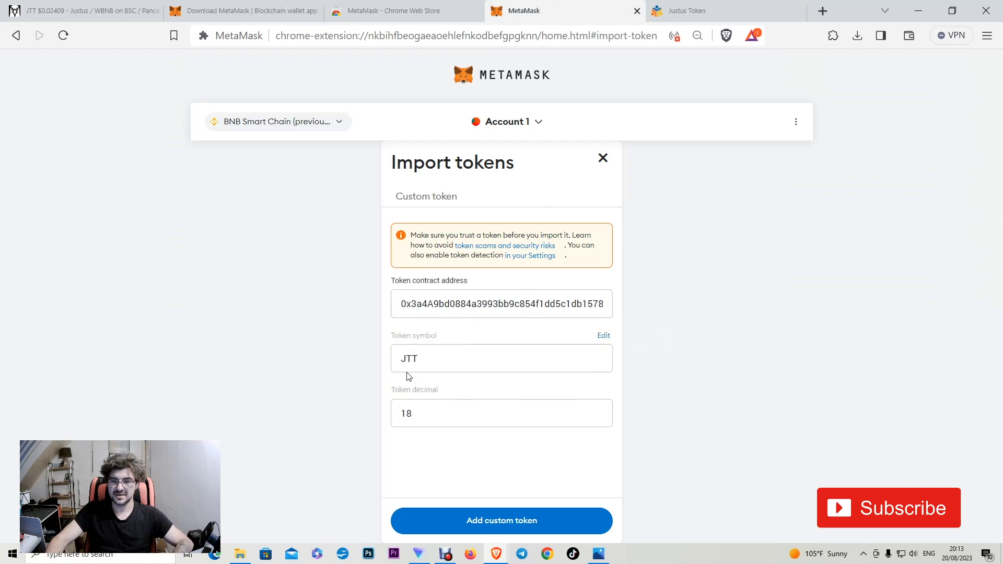
mouse_move(427, 434)
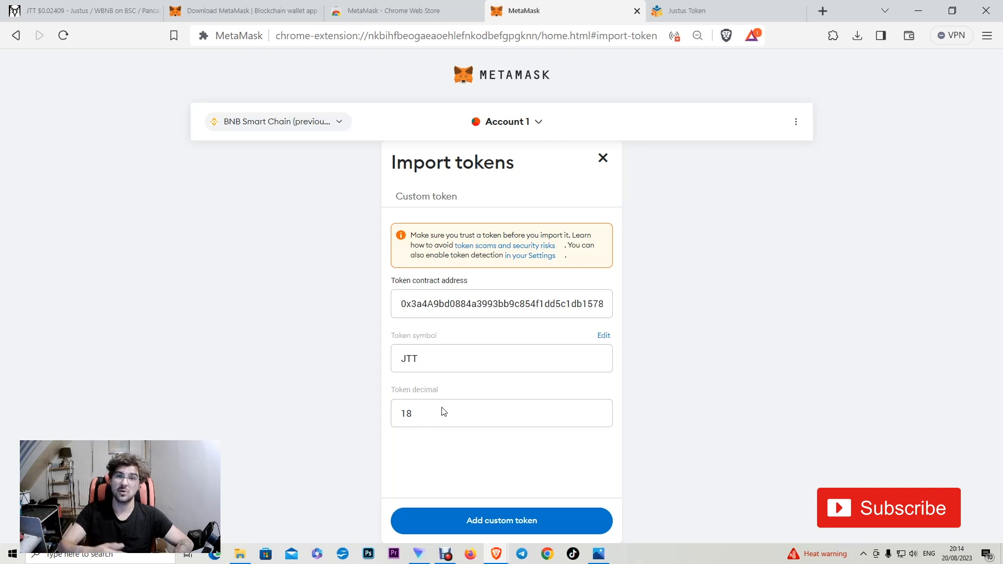
mouse_move(413, 429)
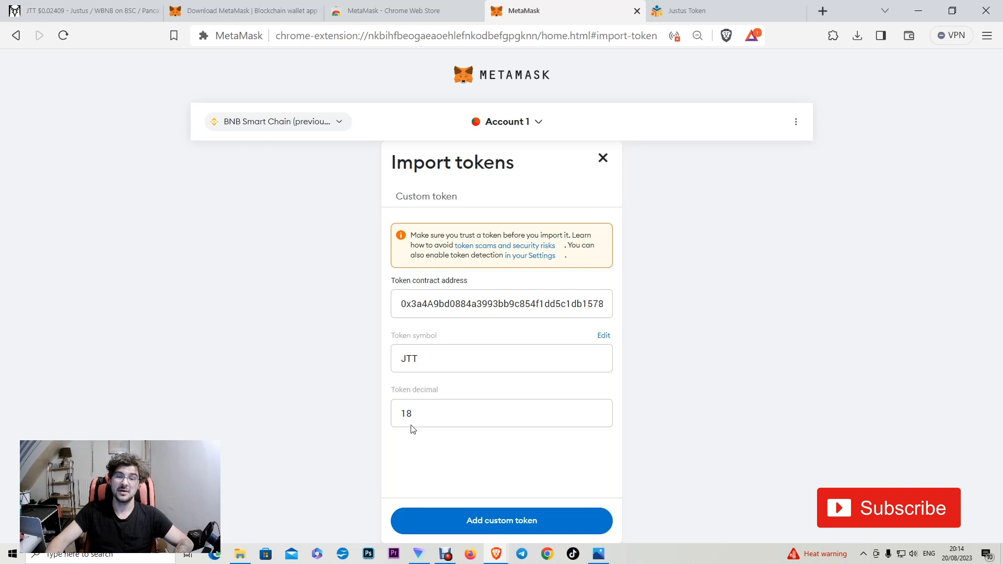
mouse_move(560, 471)
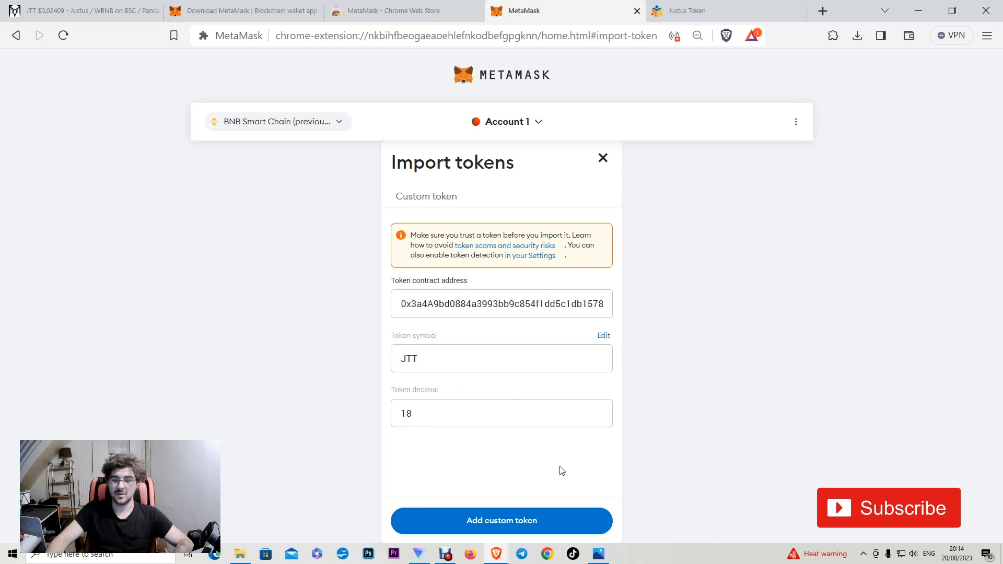
Import the custom JTT token and return to the wallet home listing 0 JTT and 0 BNB
left_click(501, 521)
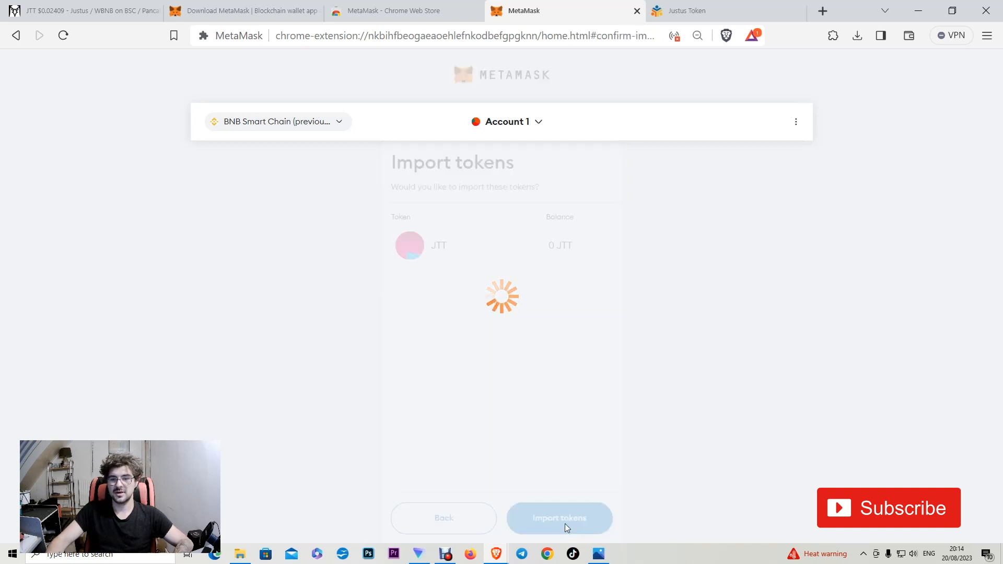
left_click(558, 518)
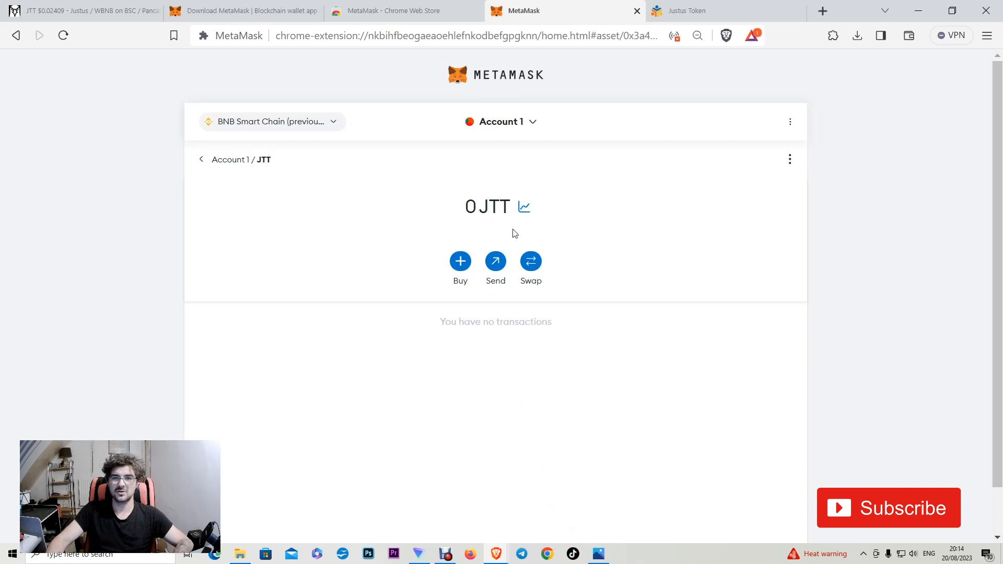
left_click(201, 159)
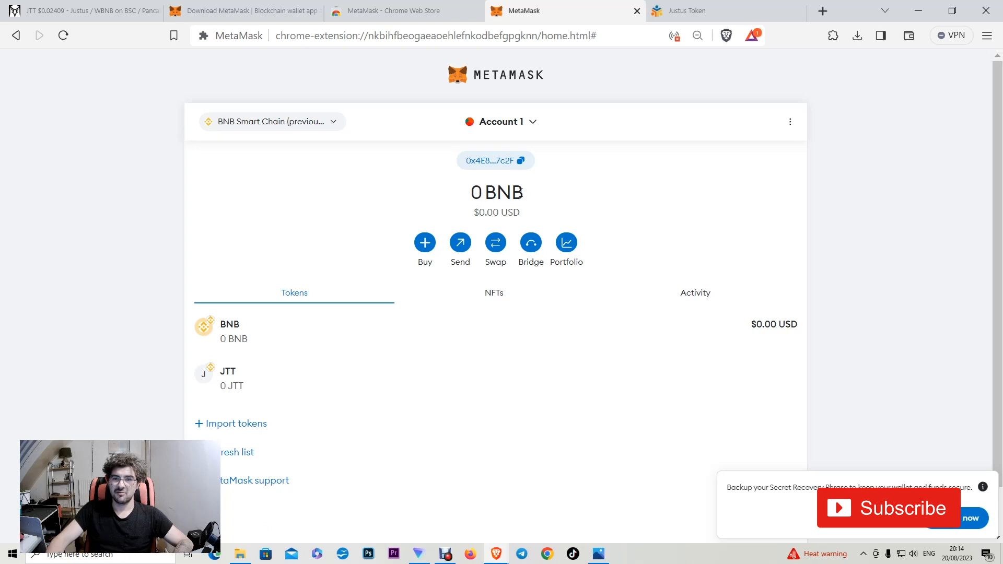
mouse_move(474, 217)
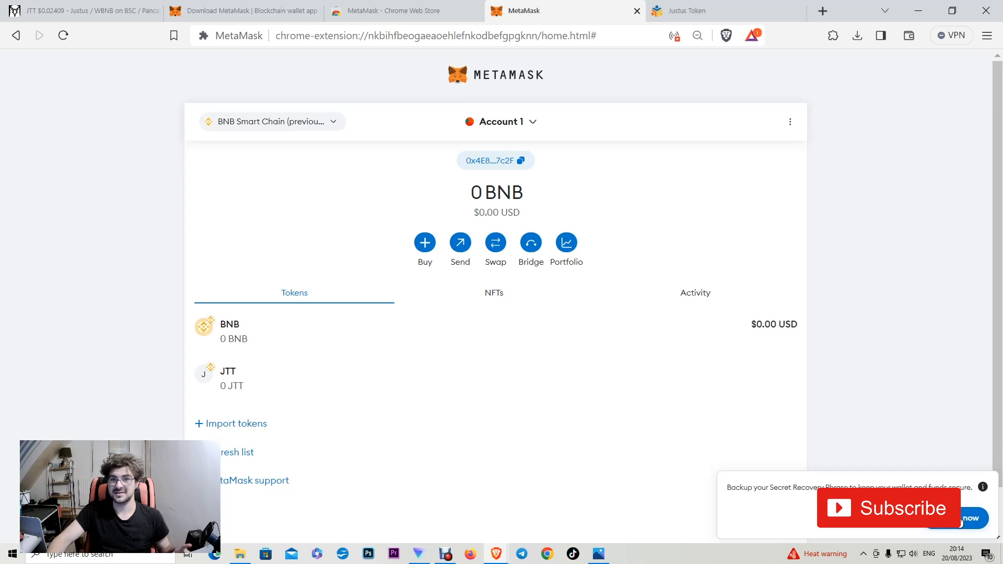
mouse_move(307, 347)
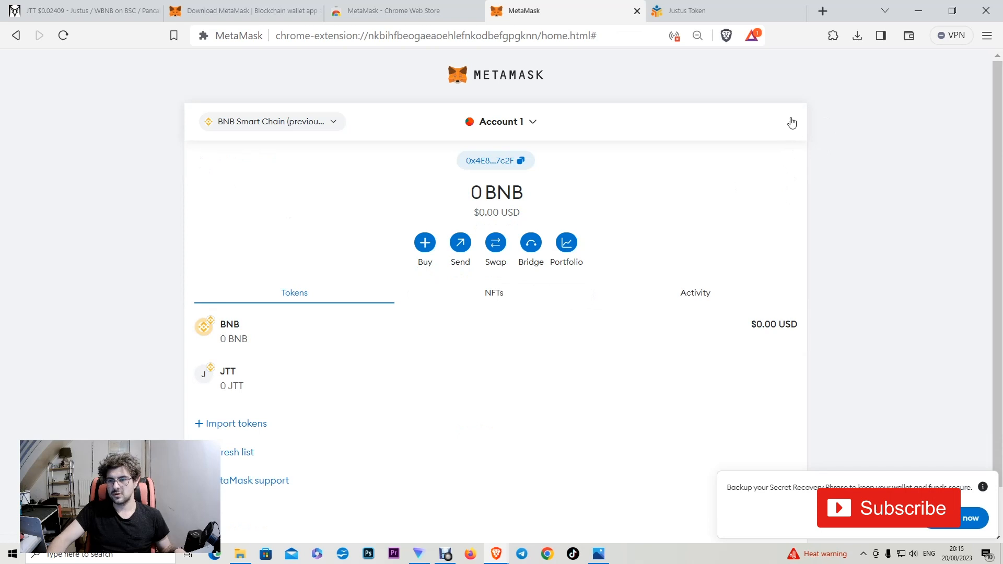
View the account's full wallet address via Account details, then return to the overview showing 0.02 BNB
left_click(790, 122)
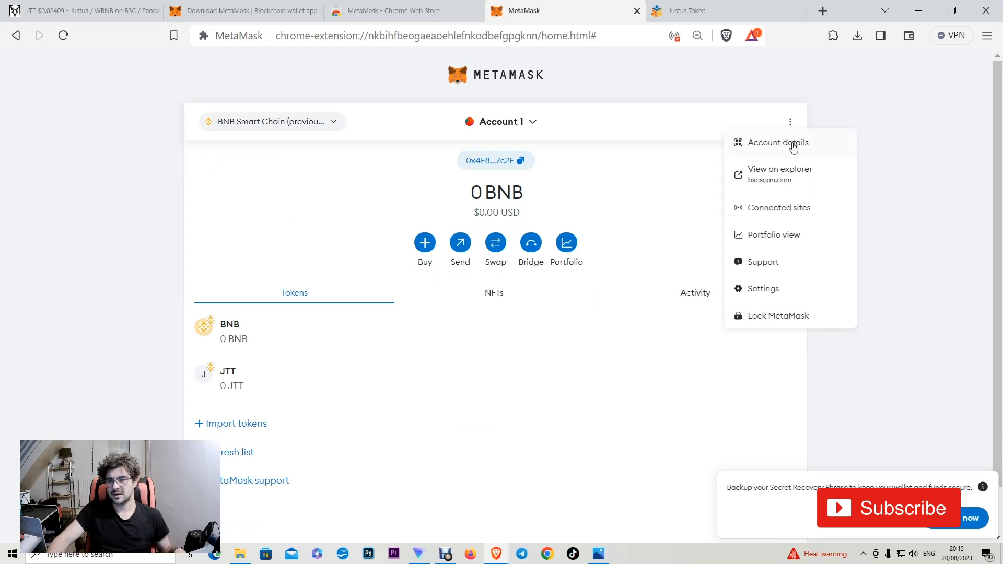
left_click(777, 142)
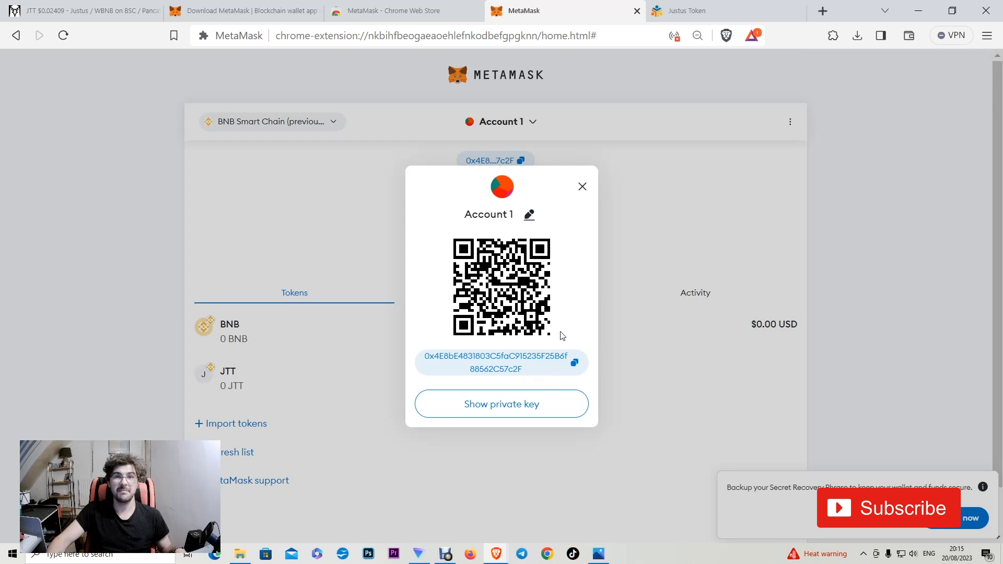
mouse_move(507, 379)
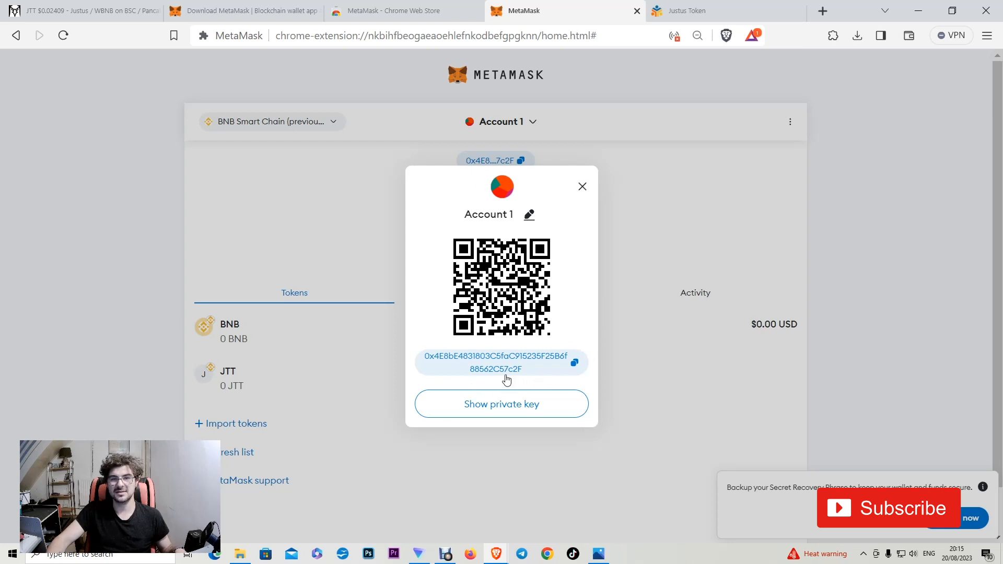
mouse_move(542, 372)
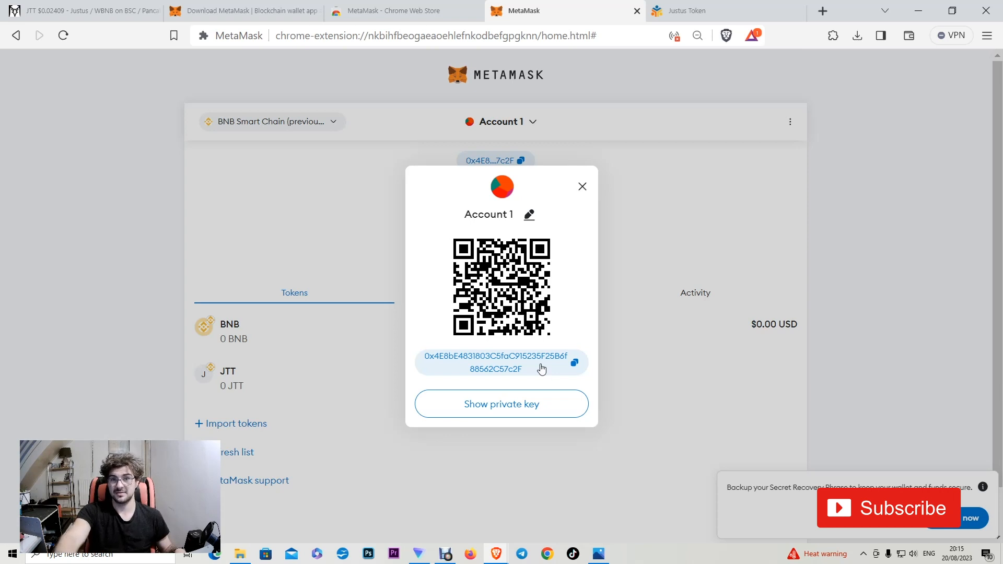
mouse_move(493, 382)
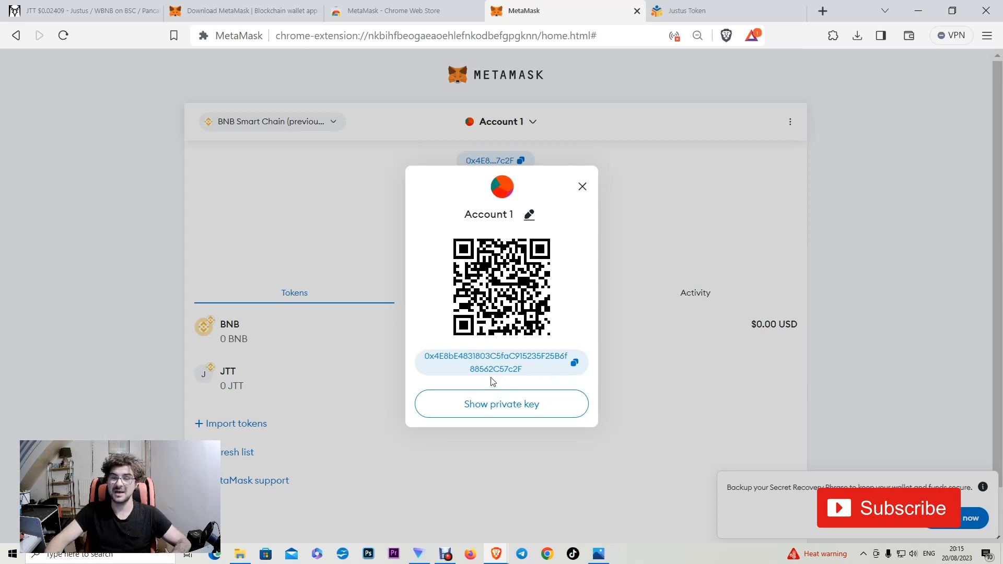
mouse_move(868, 146)
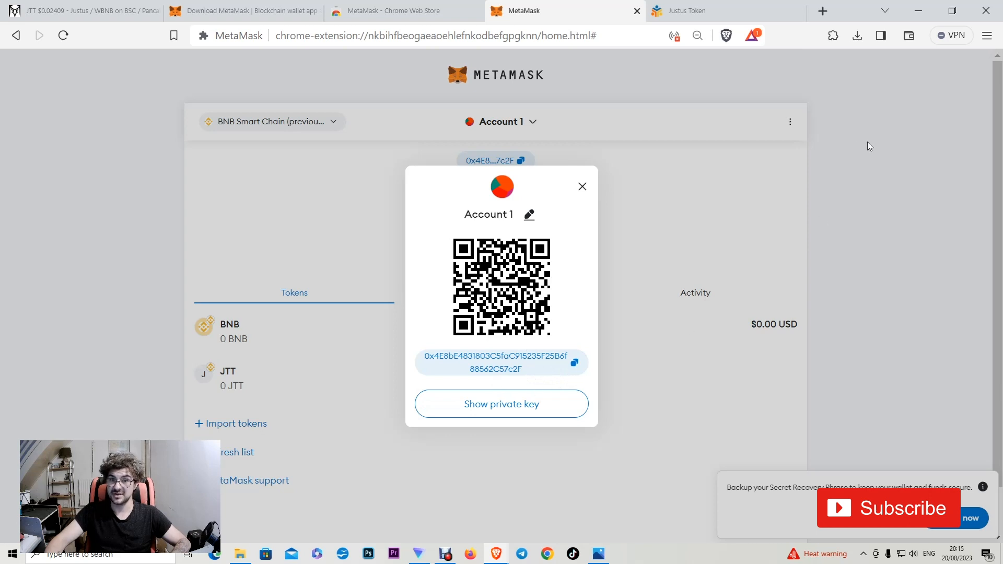
mouse_move(716, 354)
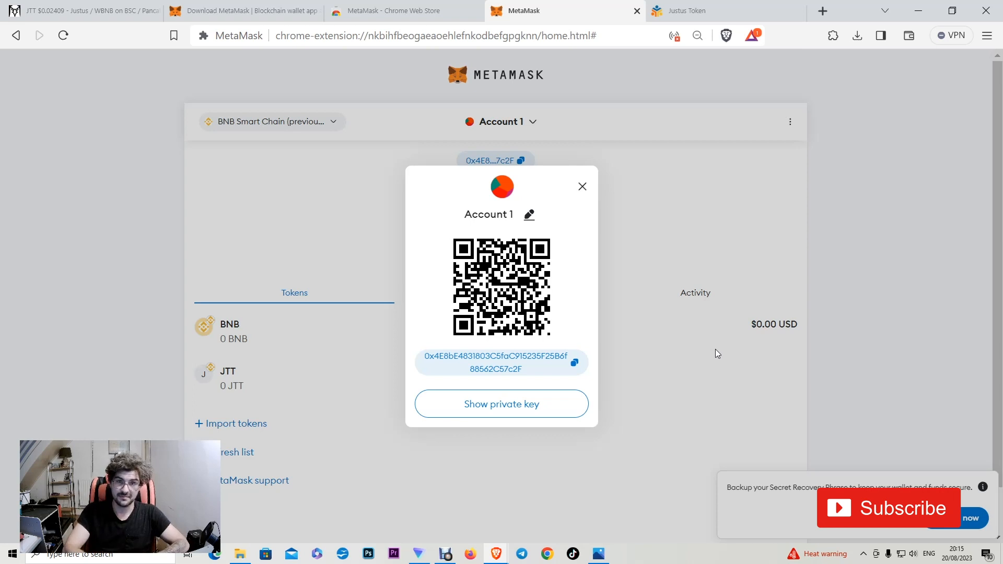
mouse_move(674, 219)
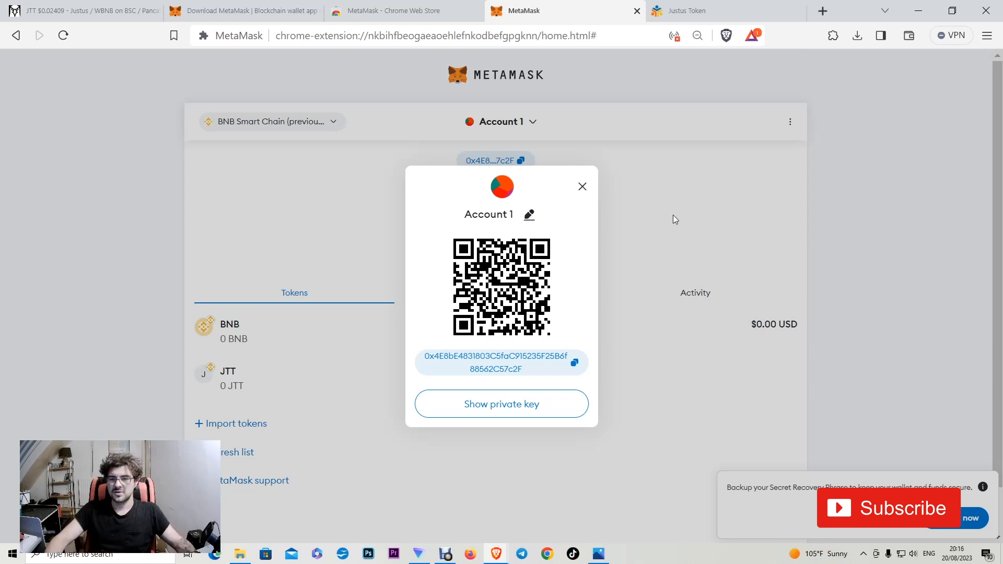
left_click(581, 186)
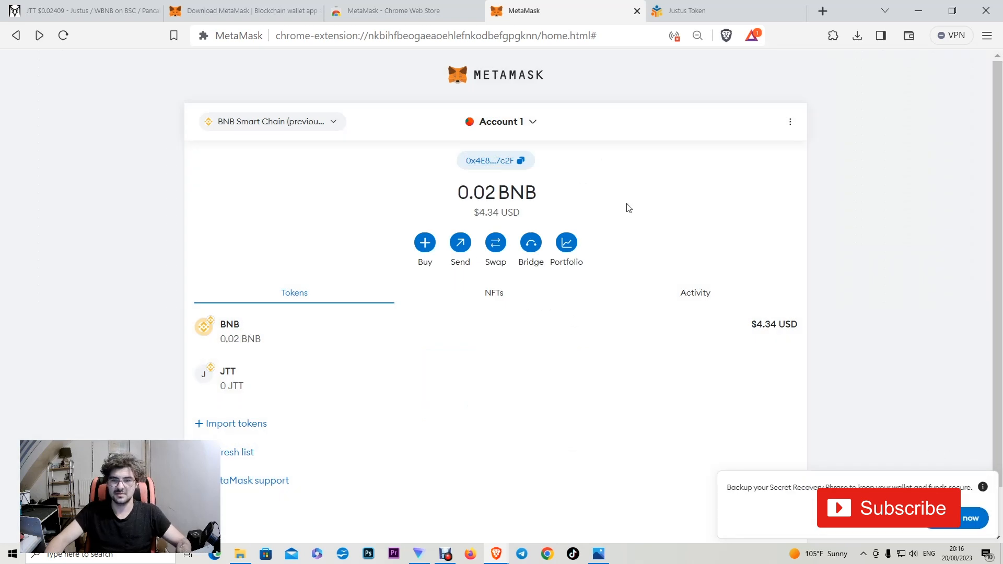
mouse_move(431, 229)
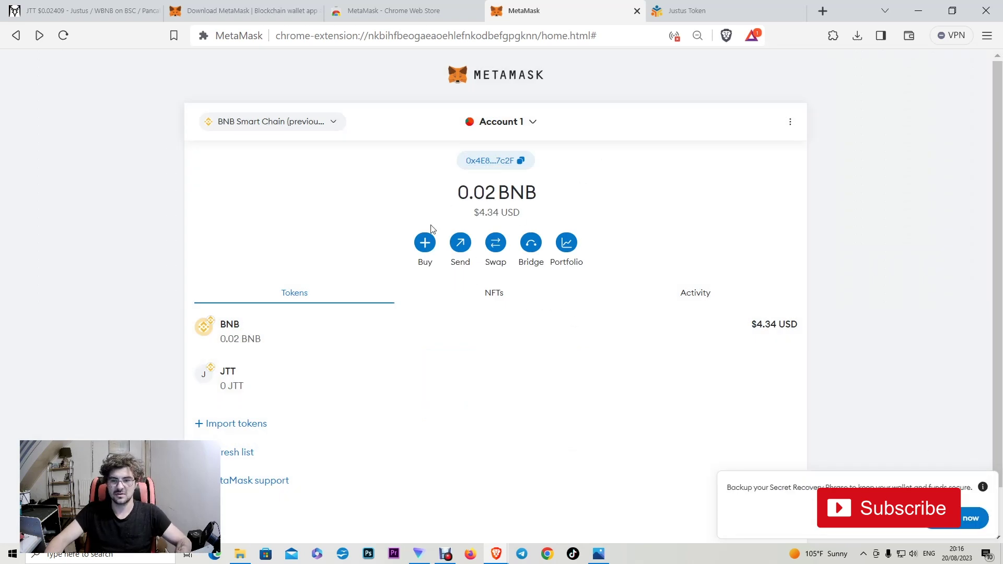
mouse_move(459, 250)
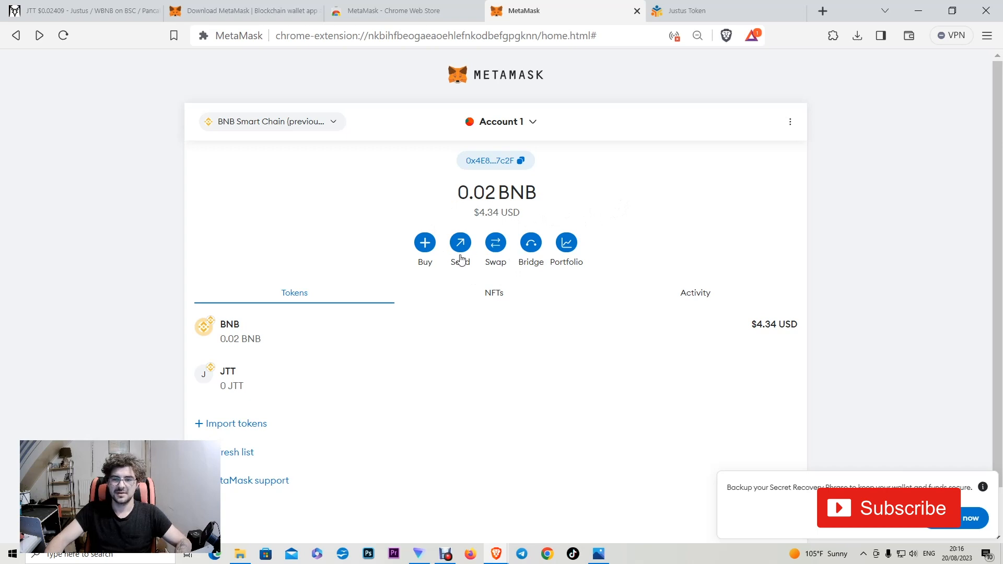
mouse_move(415, 388)
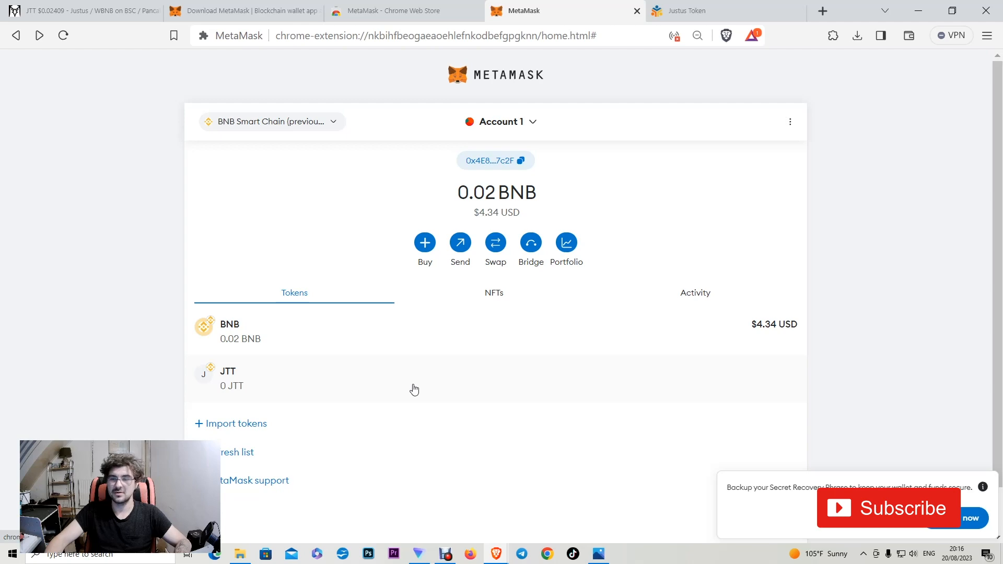
mouse_move(695, 102)
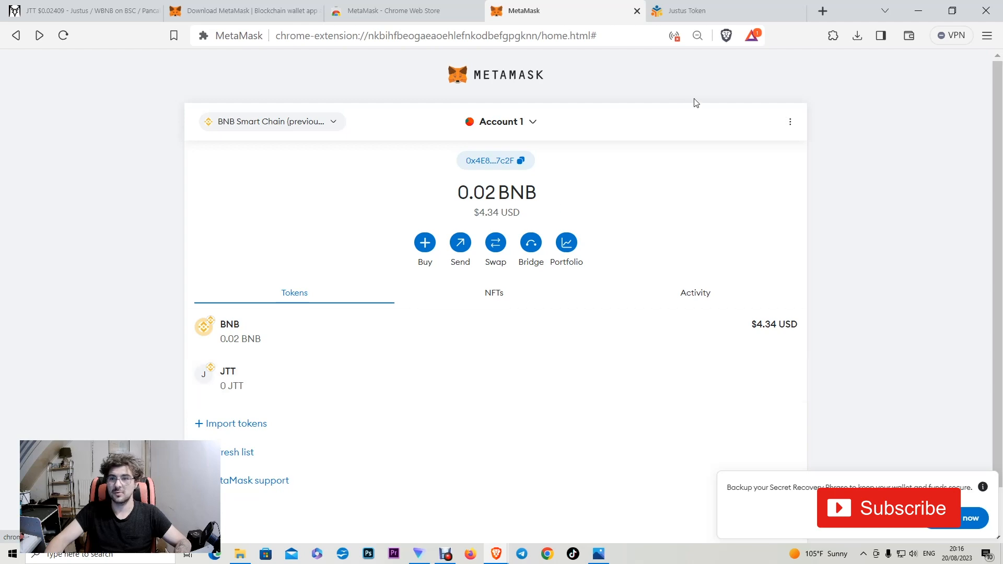
Start a new Brave tab for pancakeswap.finance
left_click(822, 11)
type("pan")
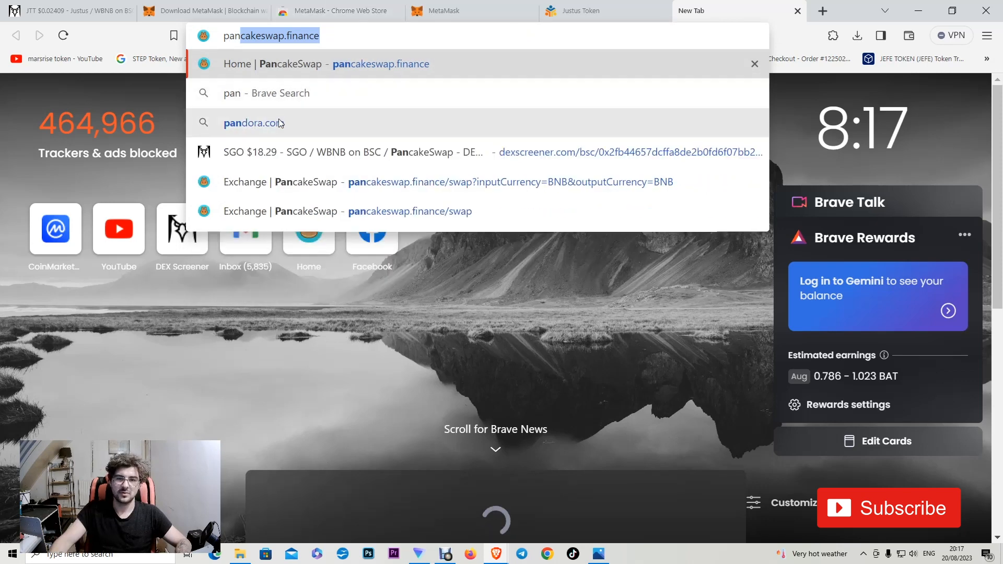
mouse_move(252, 69)
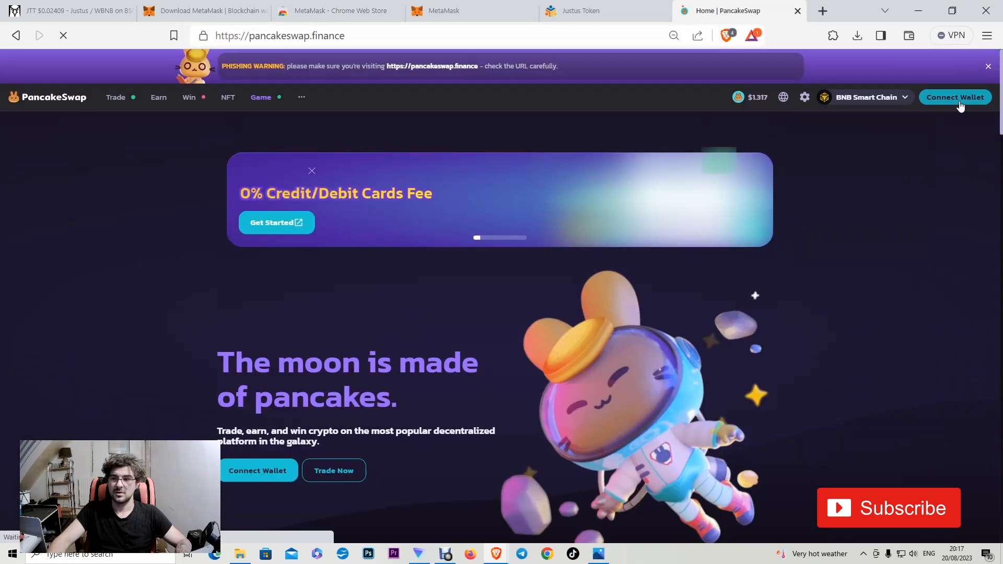
Connect the MetaMask account (0x4E…7c2F) to PancakeSwap, approving both connection prompts
left_click(953, 96)
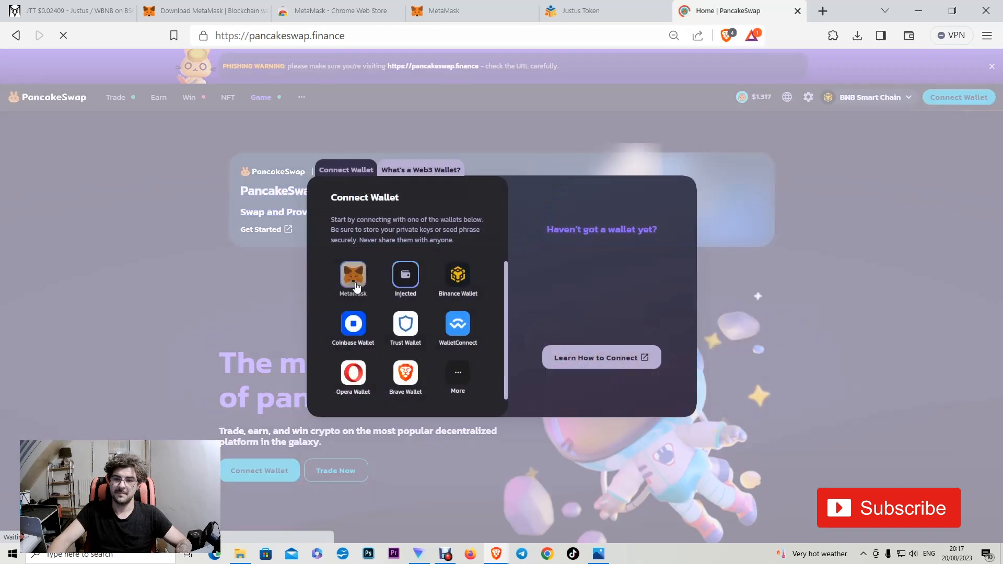
left_click(352, 278)
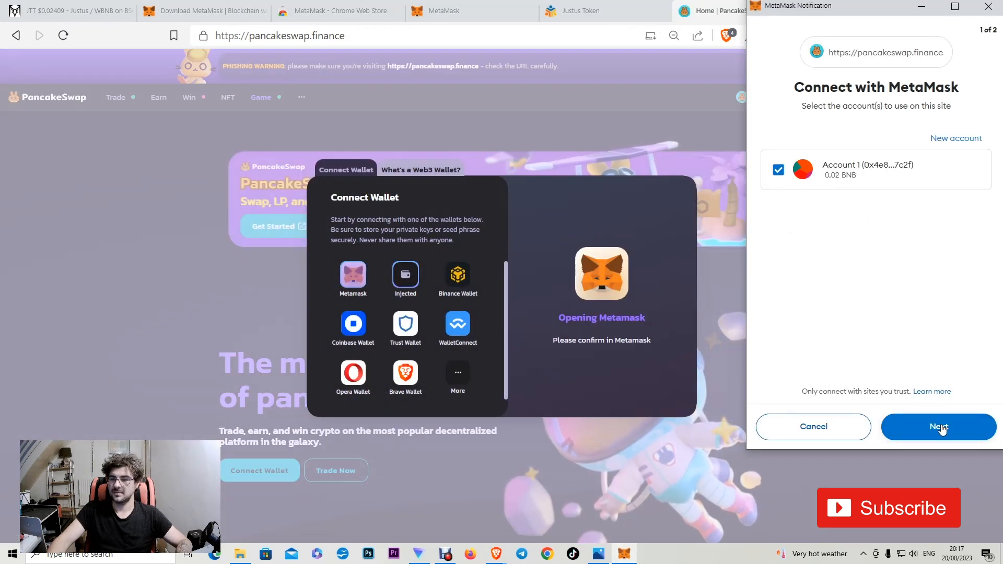
left_click(938, 426)
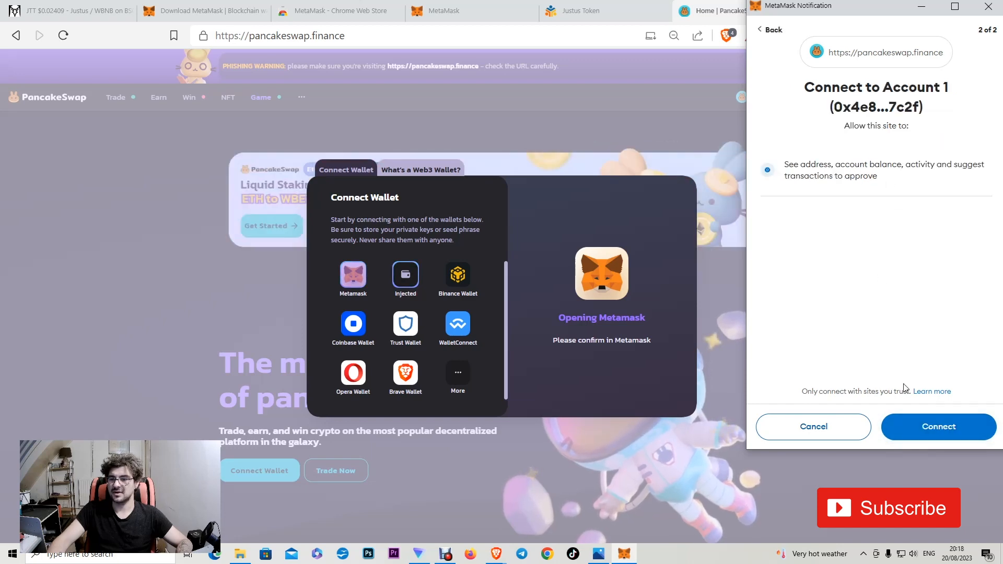
left_click(937, 426)
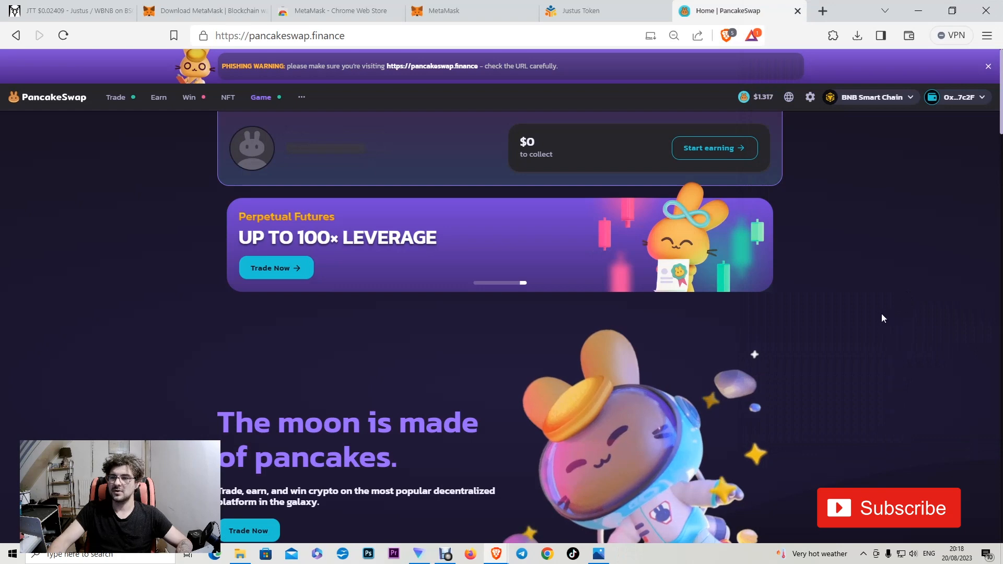
Verify BNB Smart Chain is selected and the wallet shows as connected
left_click(871, 96)
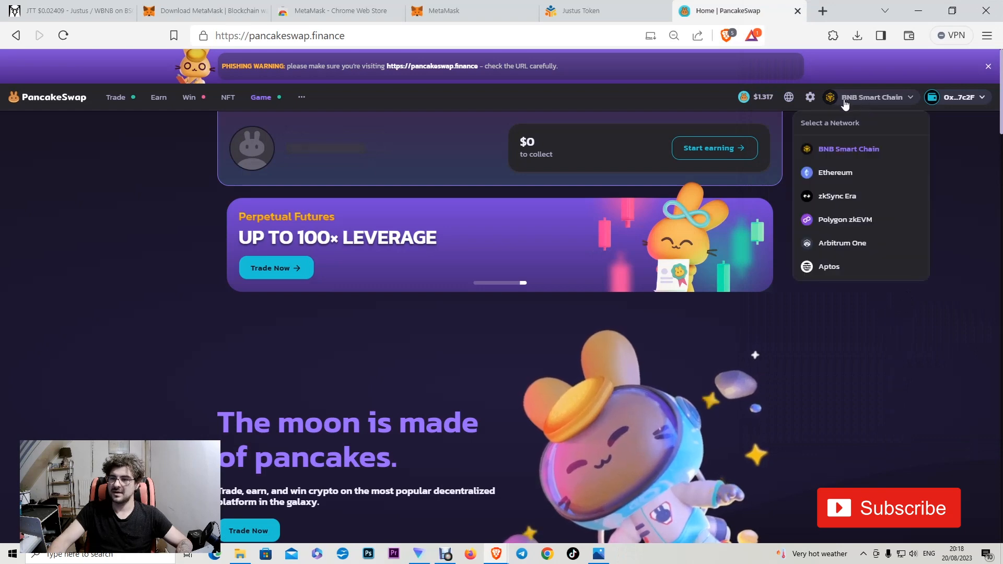
left_click(958, 97)
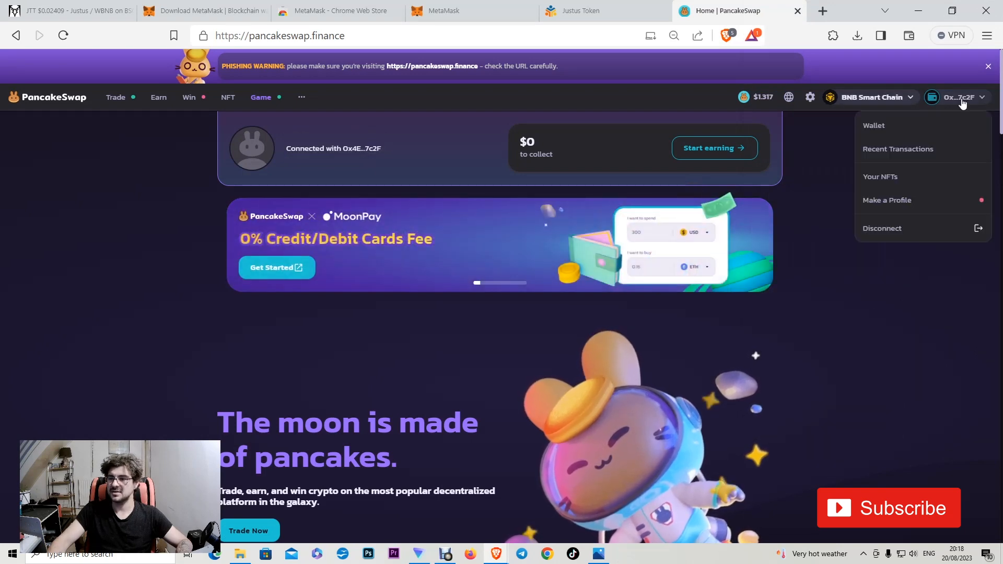
scroll("down", 3)
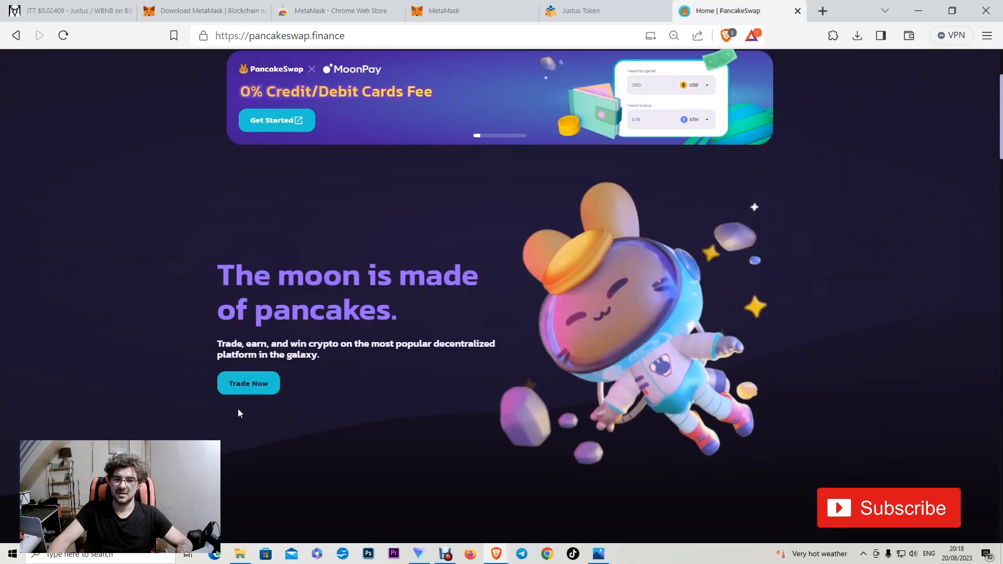
Go to the Swap page and fetch the JTT contract address from the Justus Token site
left_click(247, 382)
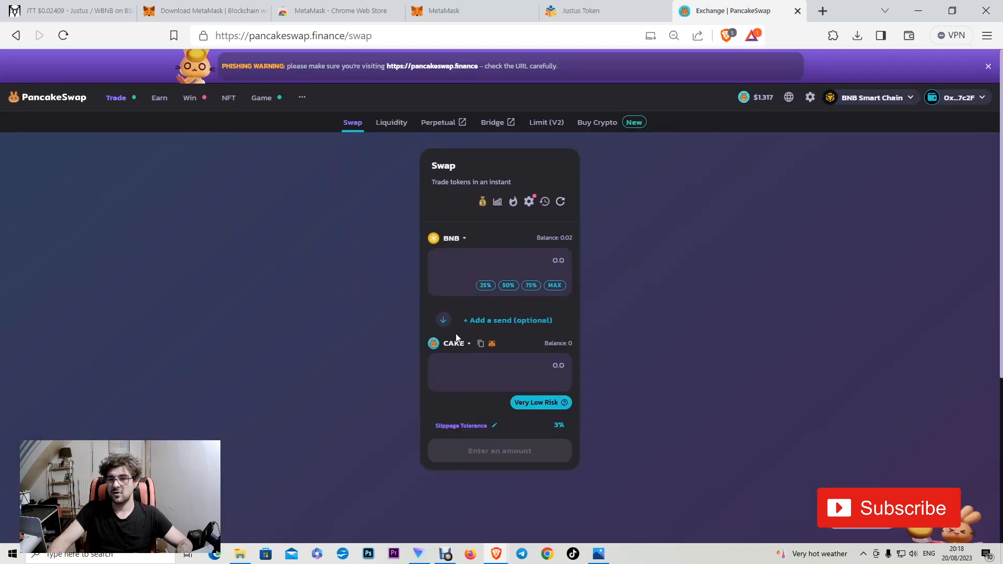
left_click(581, 11)
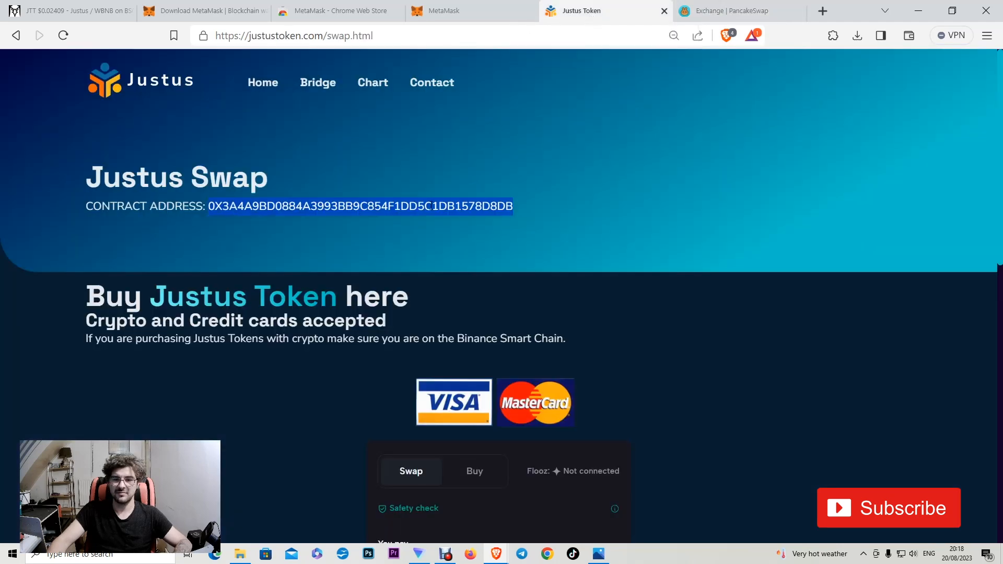
left_click(729, 11)
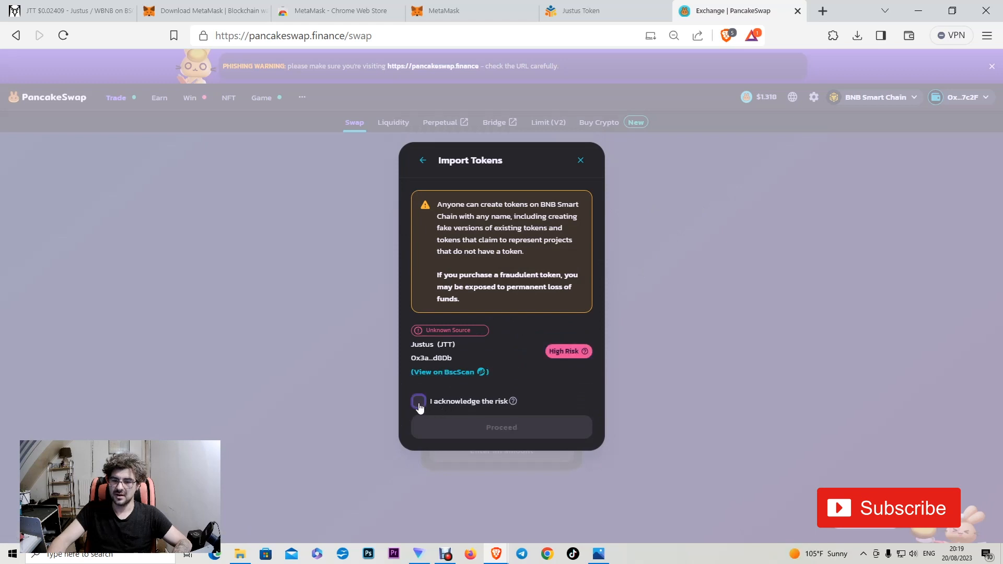
Acknowledge the import risk and add JTT as the token to receive for BNB
left_click(418, 401)
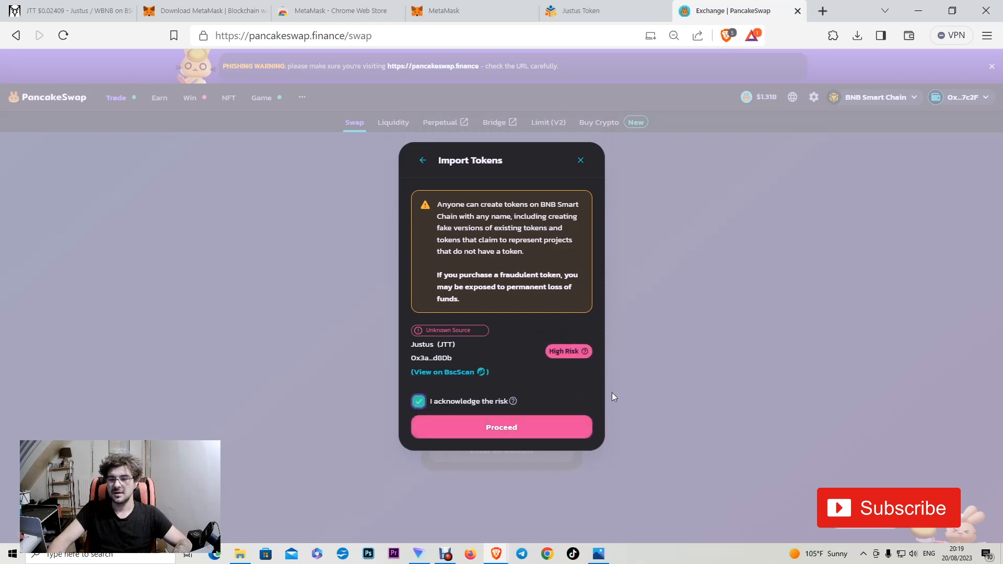
mouse_move(575, 376)
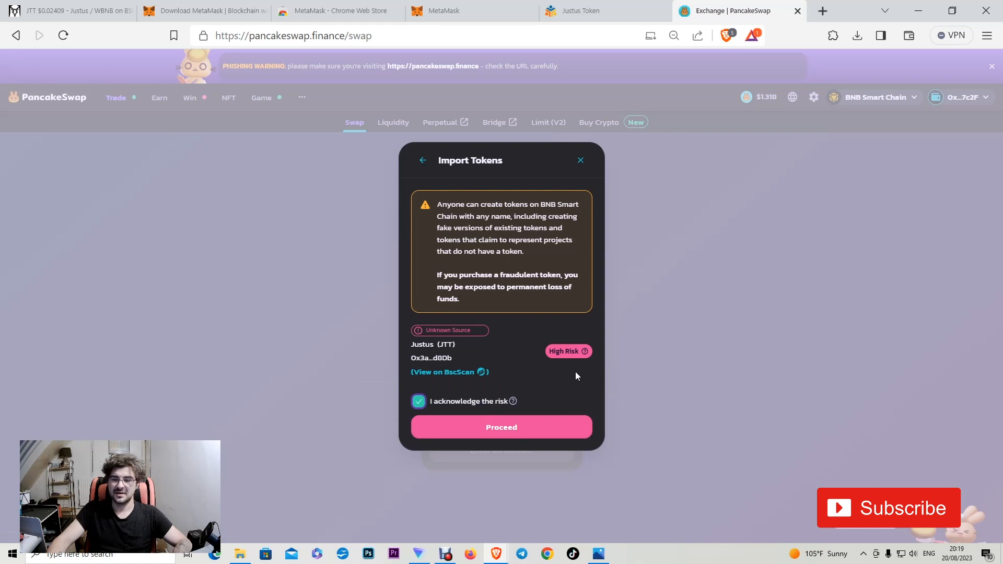
mouse_move(562, 369)
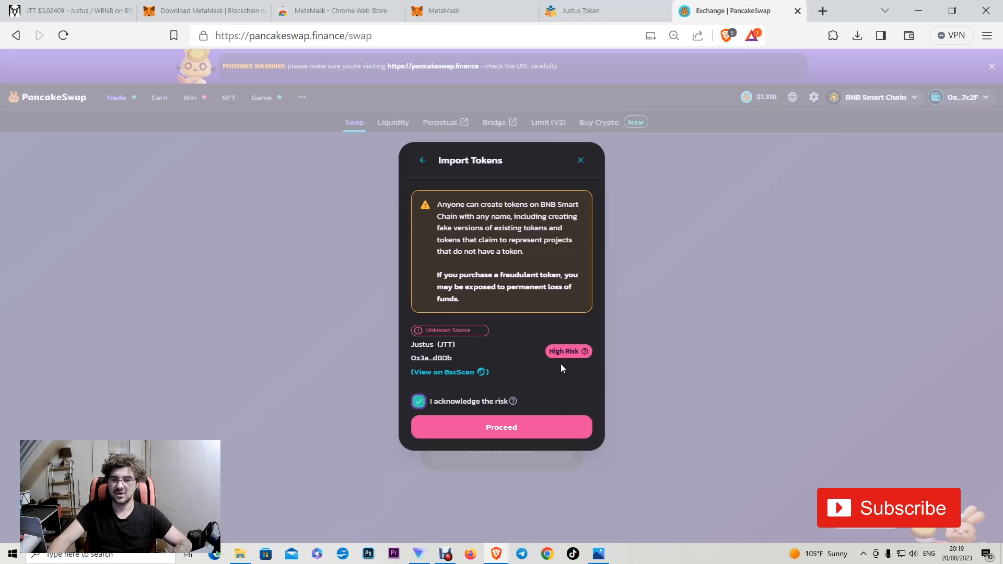
mouse_move(587, 368)
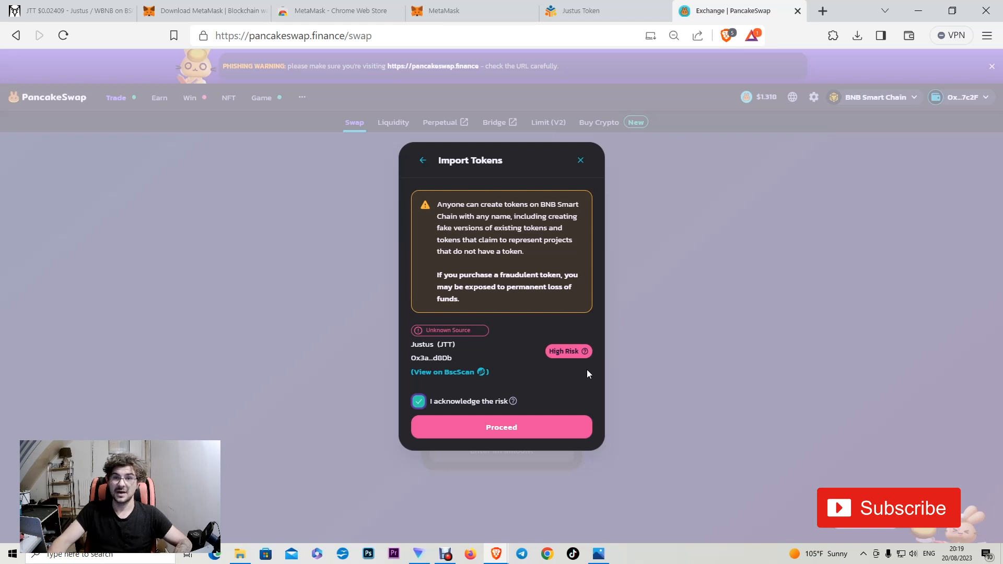
mouse_move(515, 416)
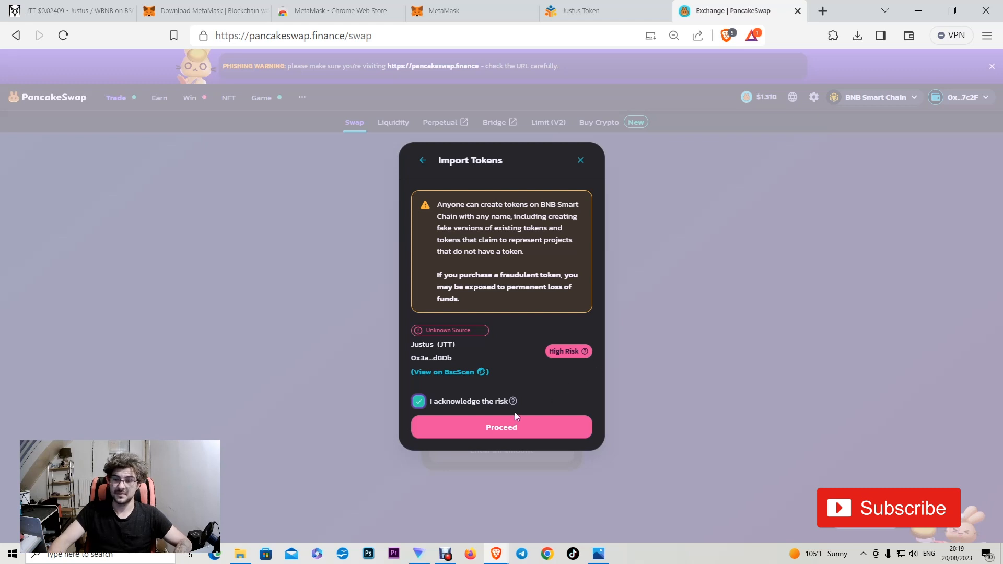
left_click(500, 426)
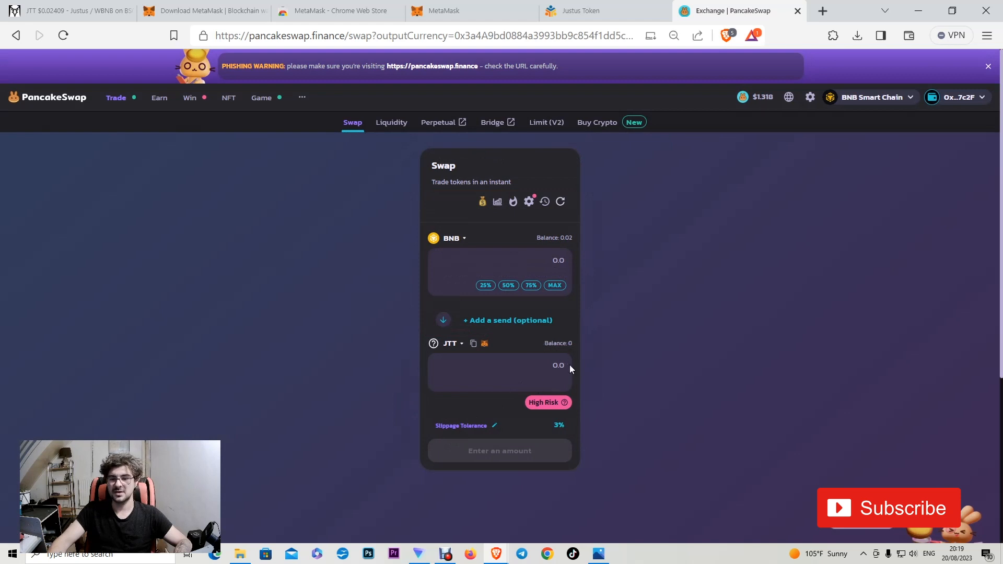
mouse_move(608, 332)
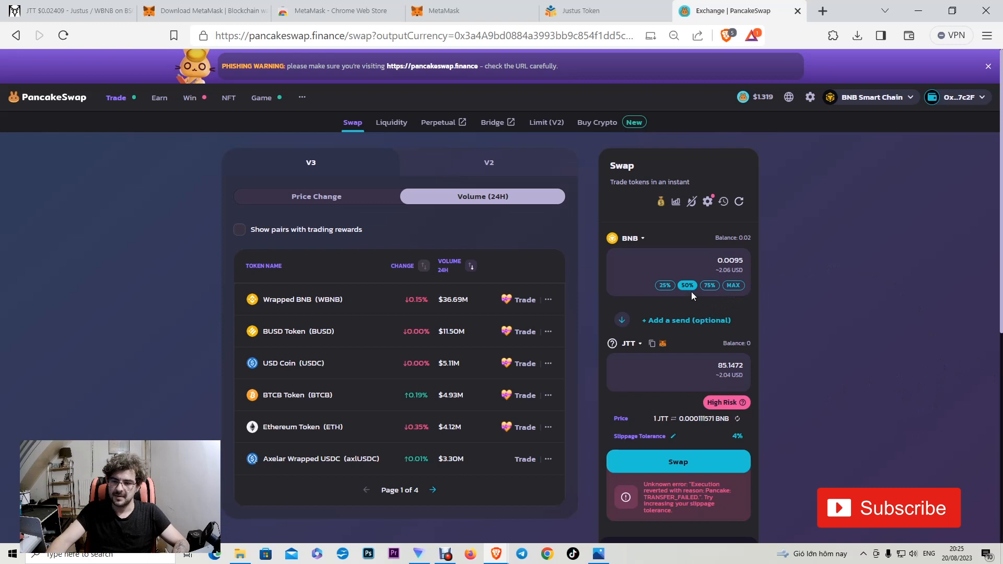
Use 50% of the BNB balance (0.0095 BNB) and confirm 4.00% slippage tolerance
left_click(678, 268)
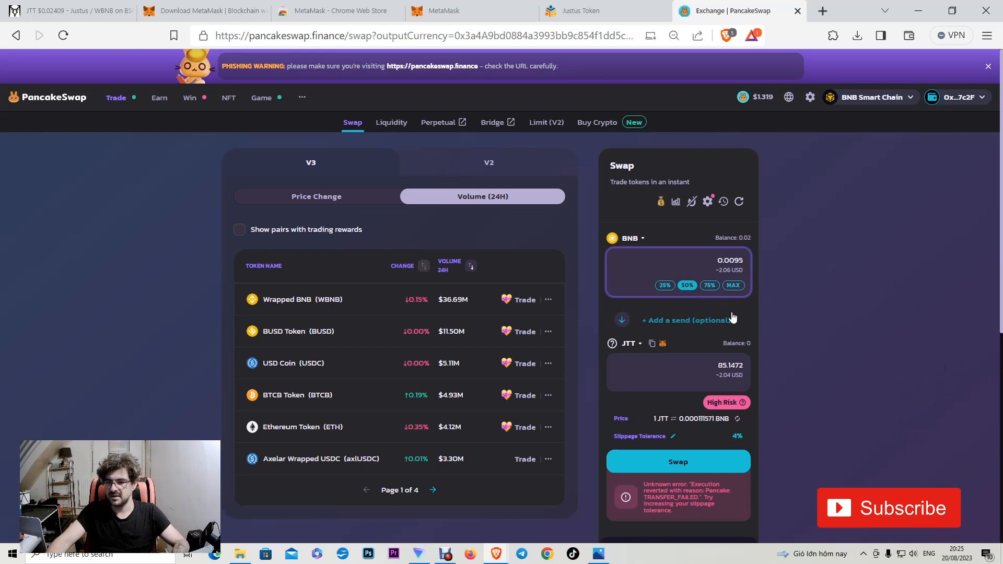
mouse_move(741, 285)
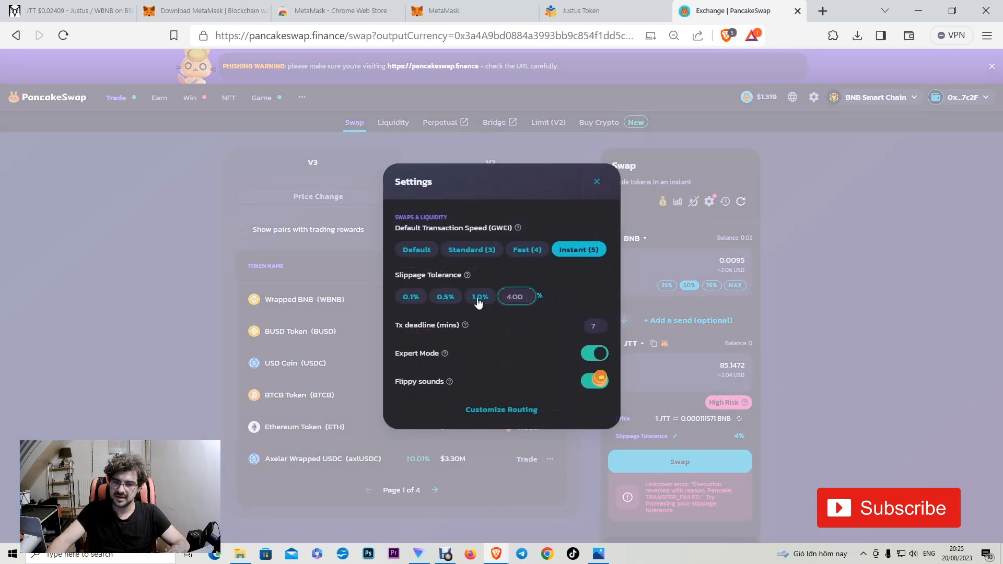
left_click(597, 181)
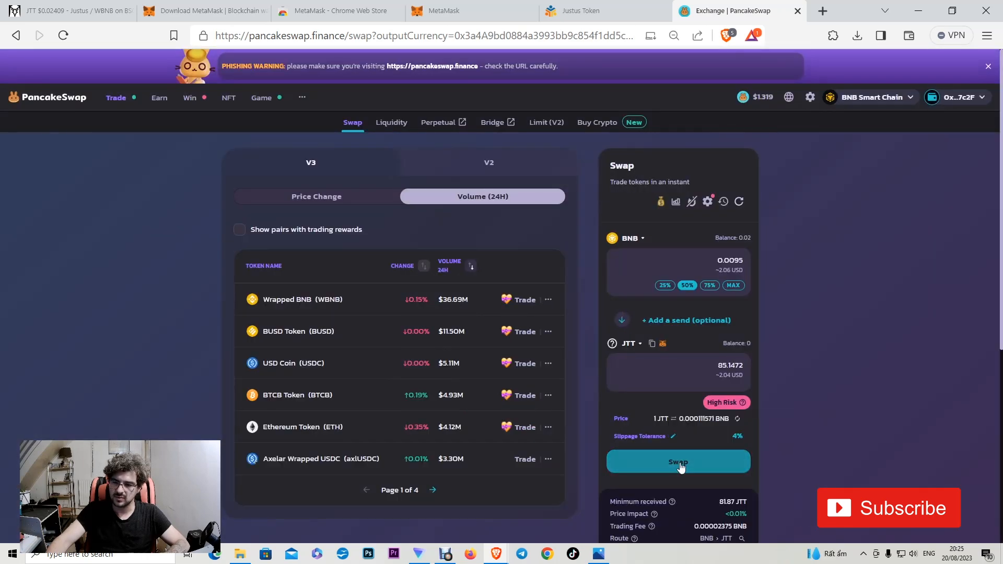
Swap 0.0095 BNB for JTT and confirm the transaction in MetaMask
left_click(677, 461)
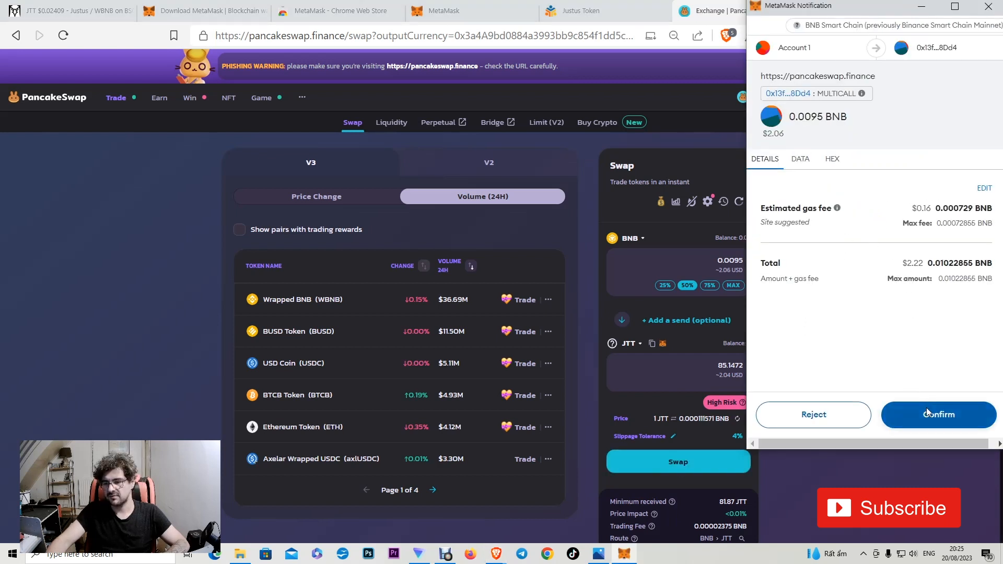
left_click(938, 415)
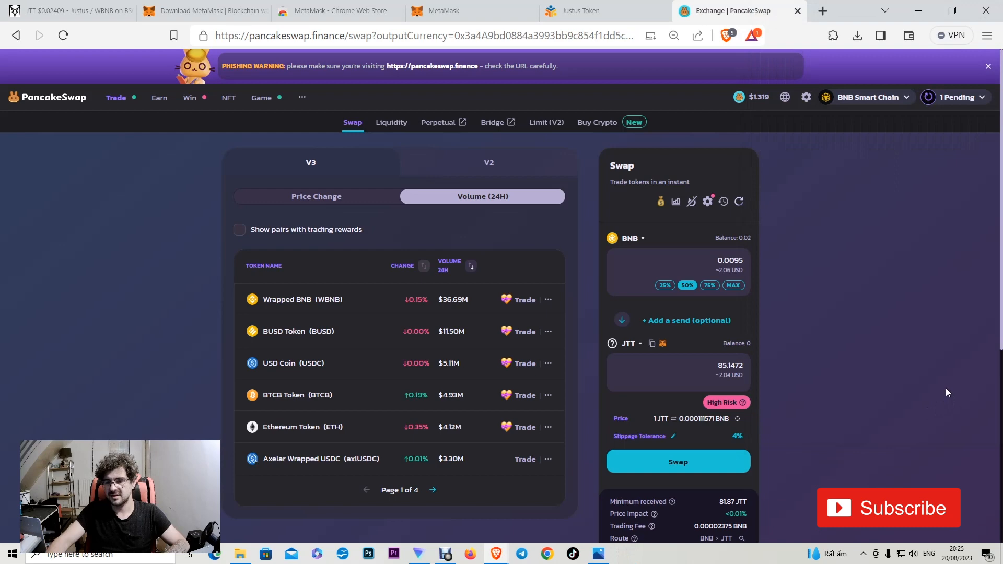
mouse_move(836, 307)
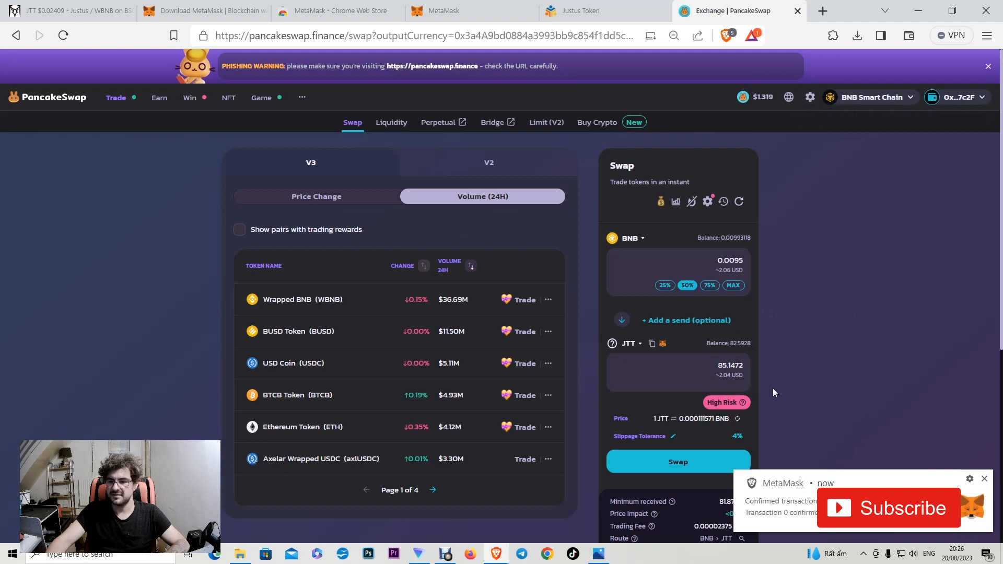
mouse_move(783, 519)
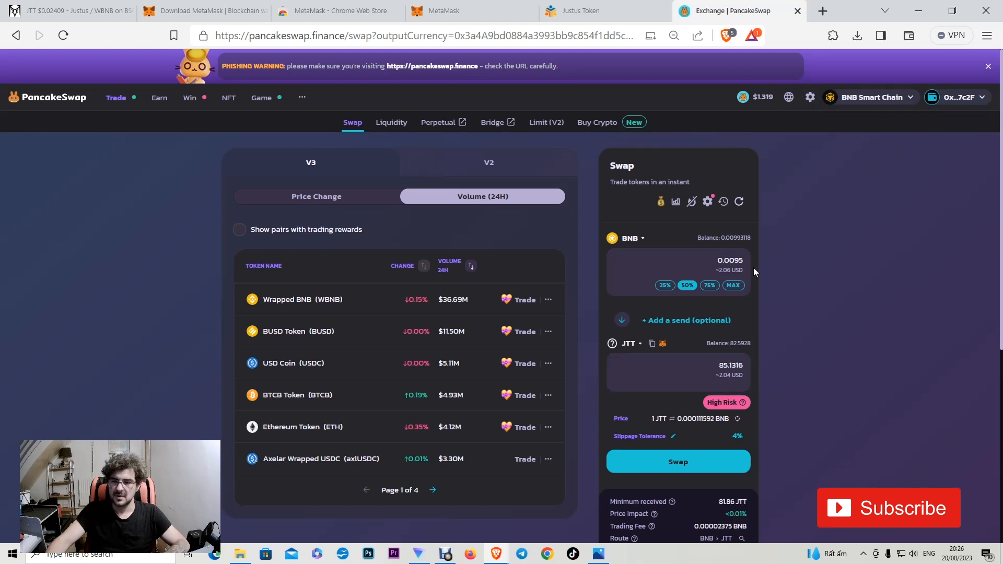
mouse_move(414, 19)
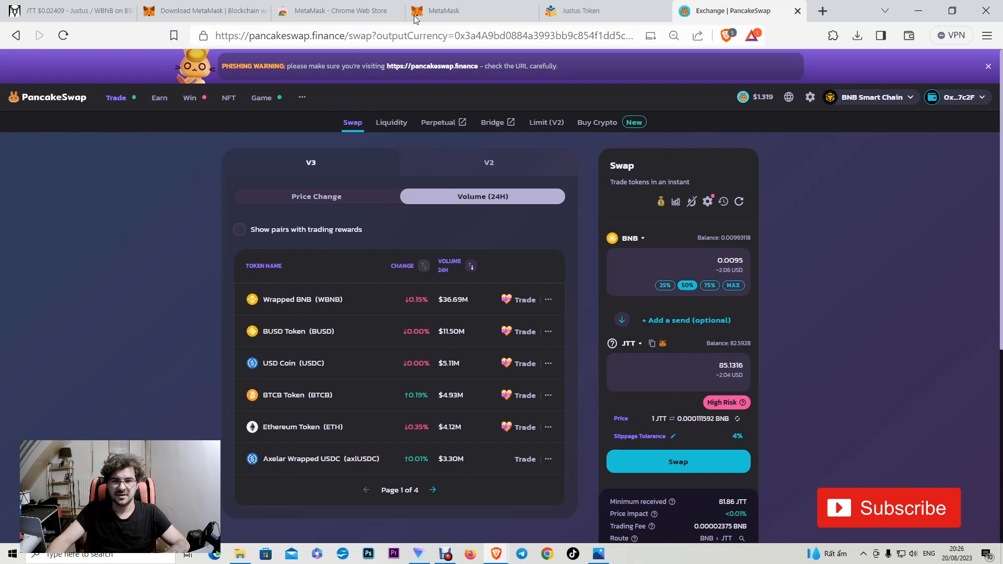